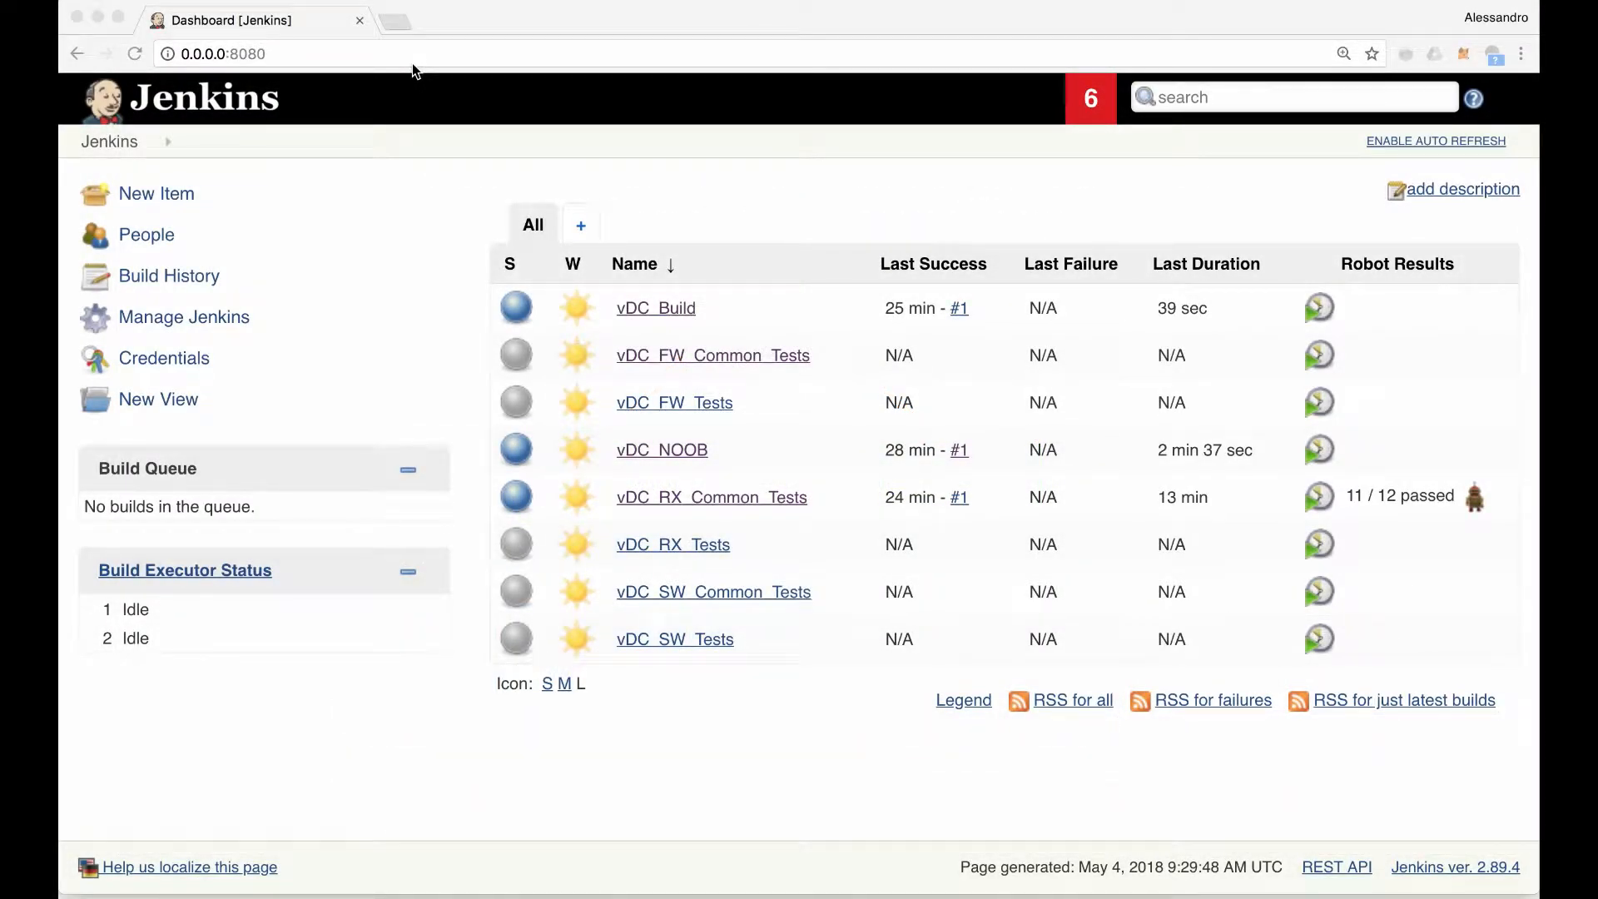
mouse_move(663, 334)
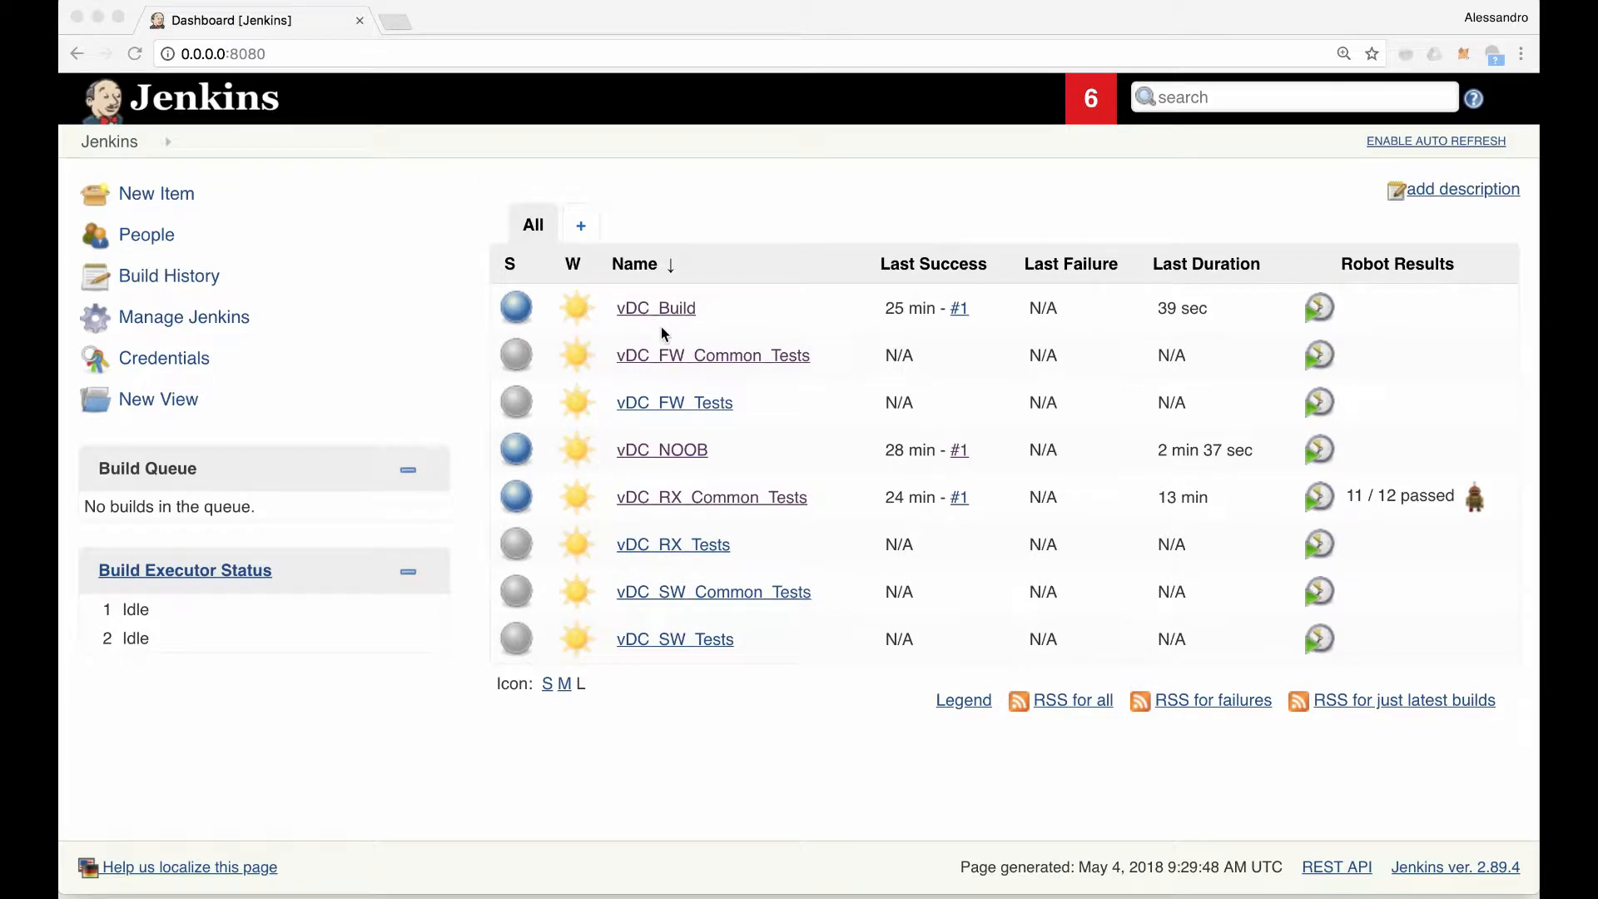
mouse_move(641, 319)
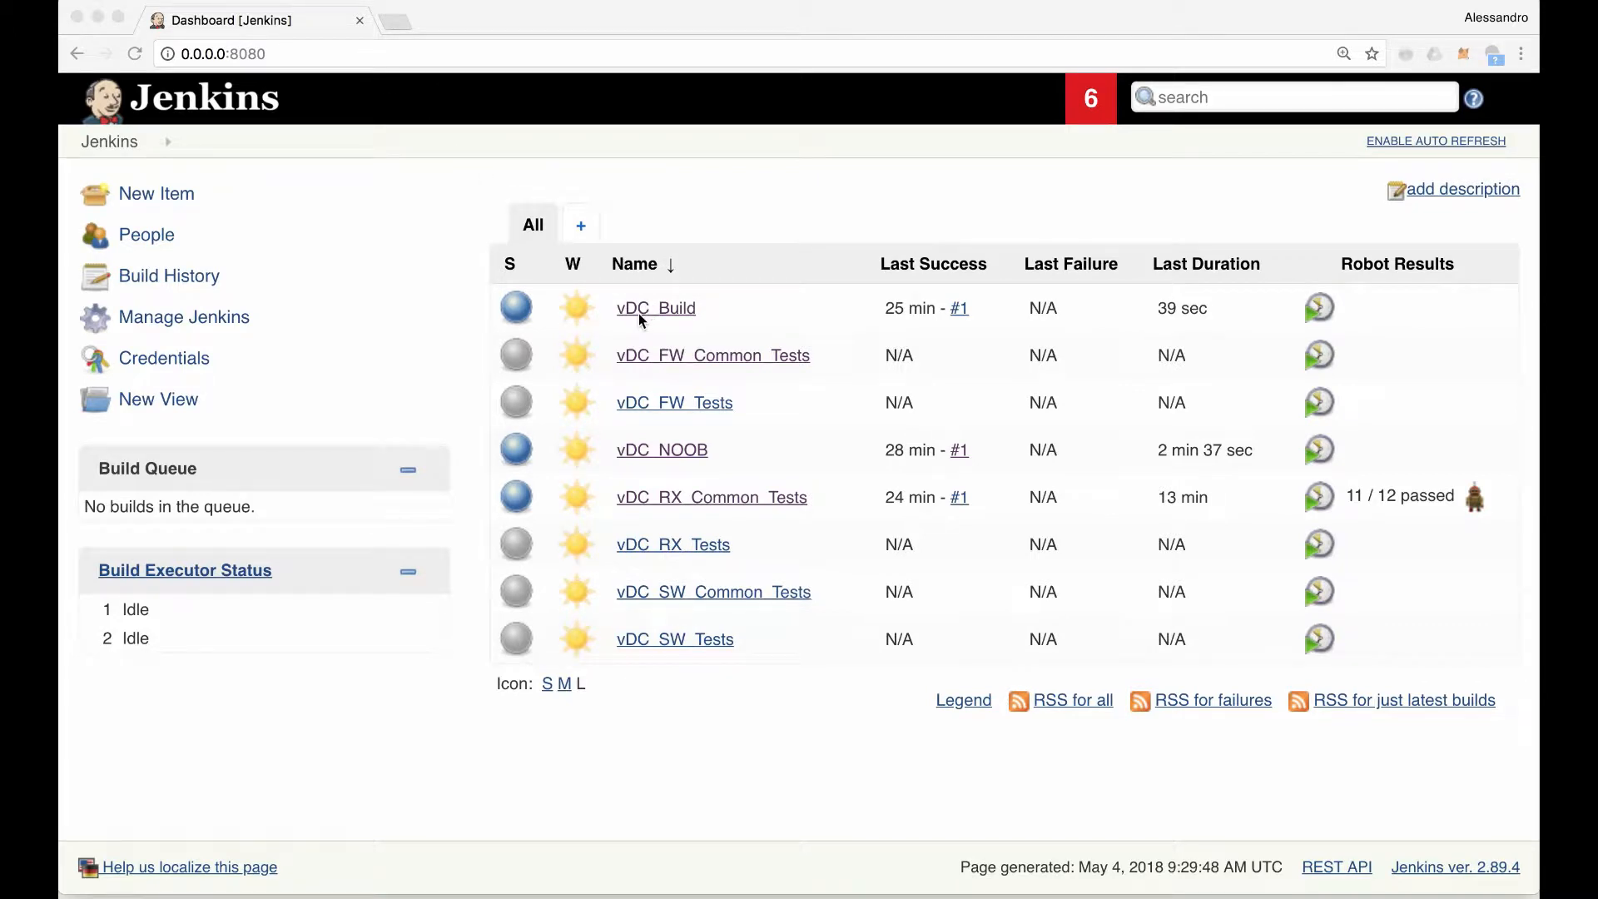
mouse_move(723, 455)
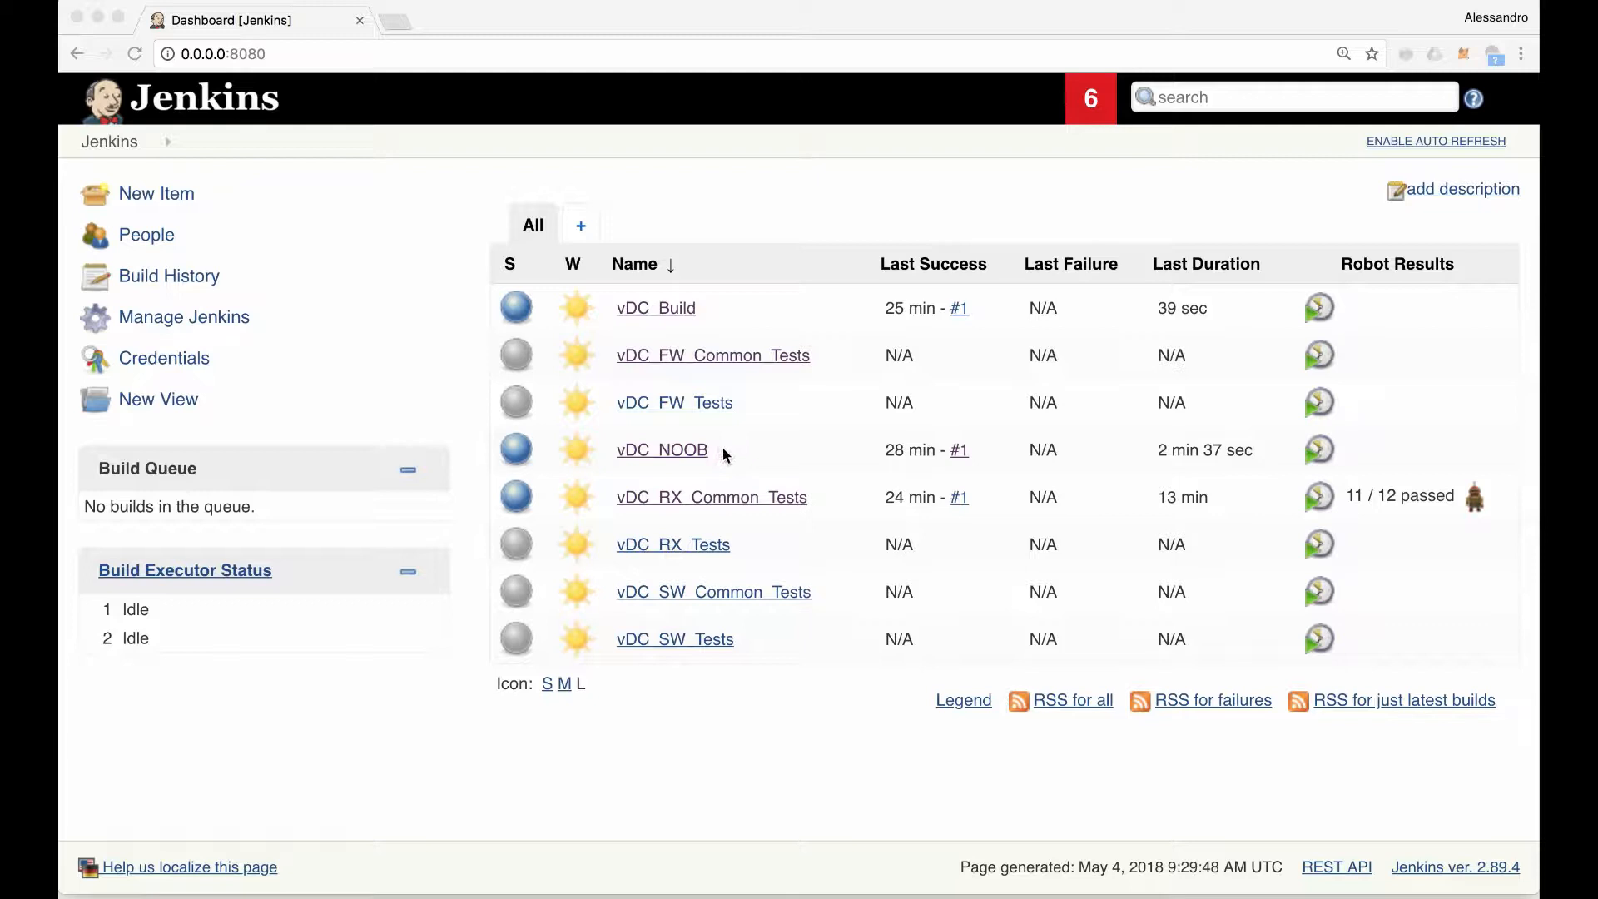
Step: Open the vDC_NOOB job's dropdown menu on the Jenkins dashboard
click(727, 450)
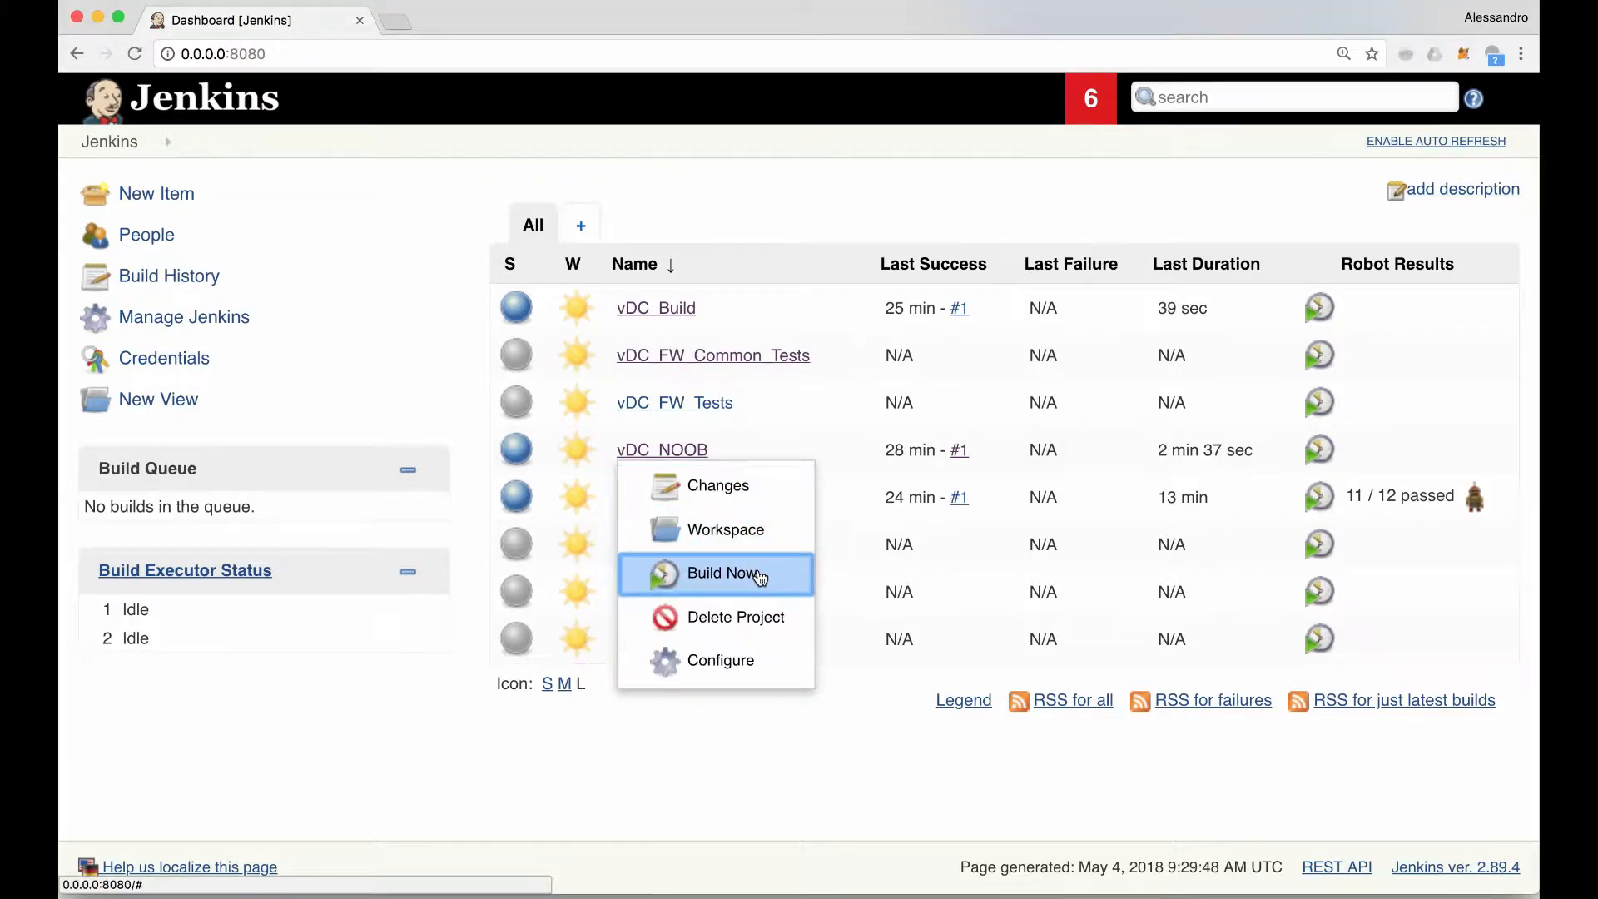
Step: Trigger Build Now for vDC_NOOB and open the running build #2
click(716, 573)
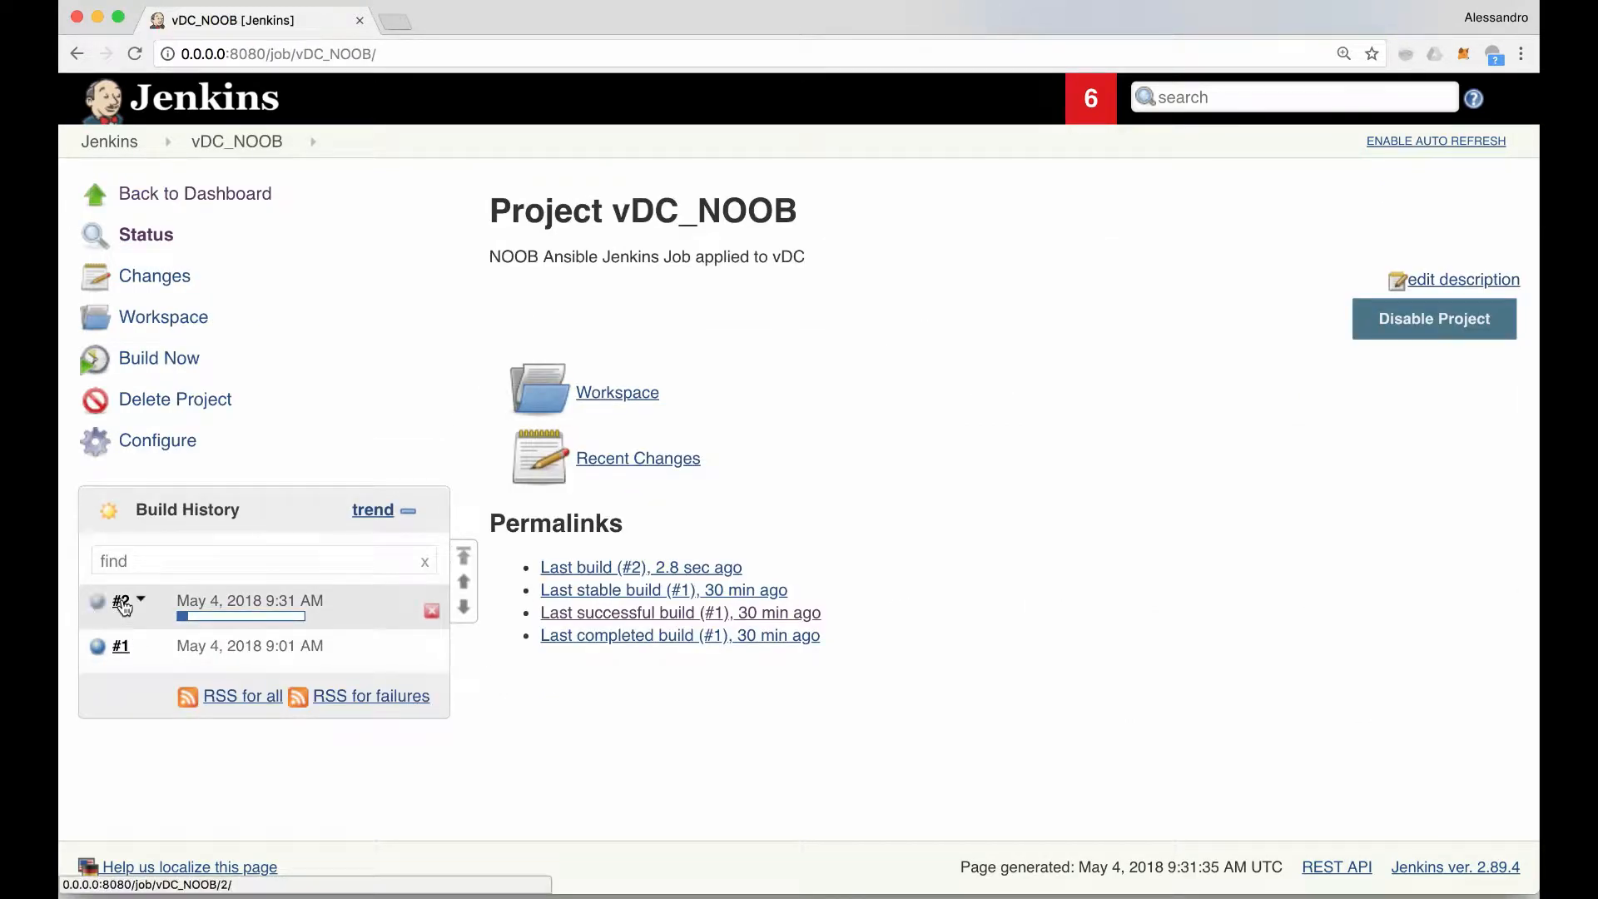
click(117, 601)
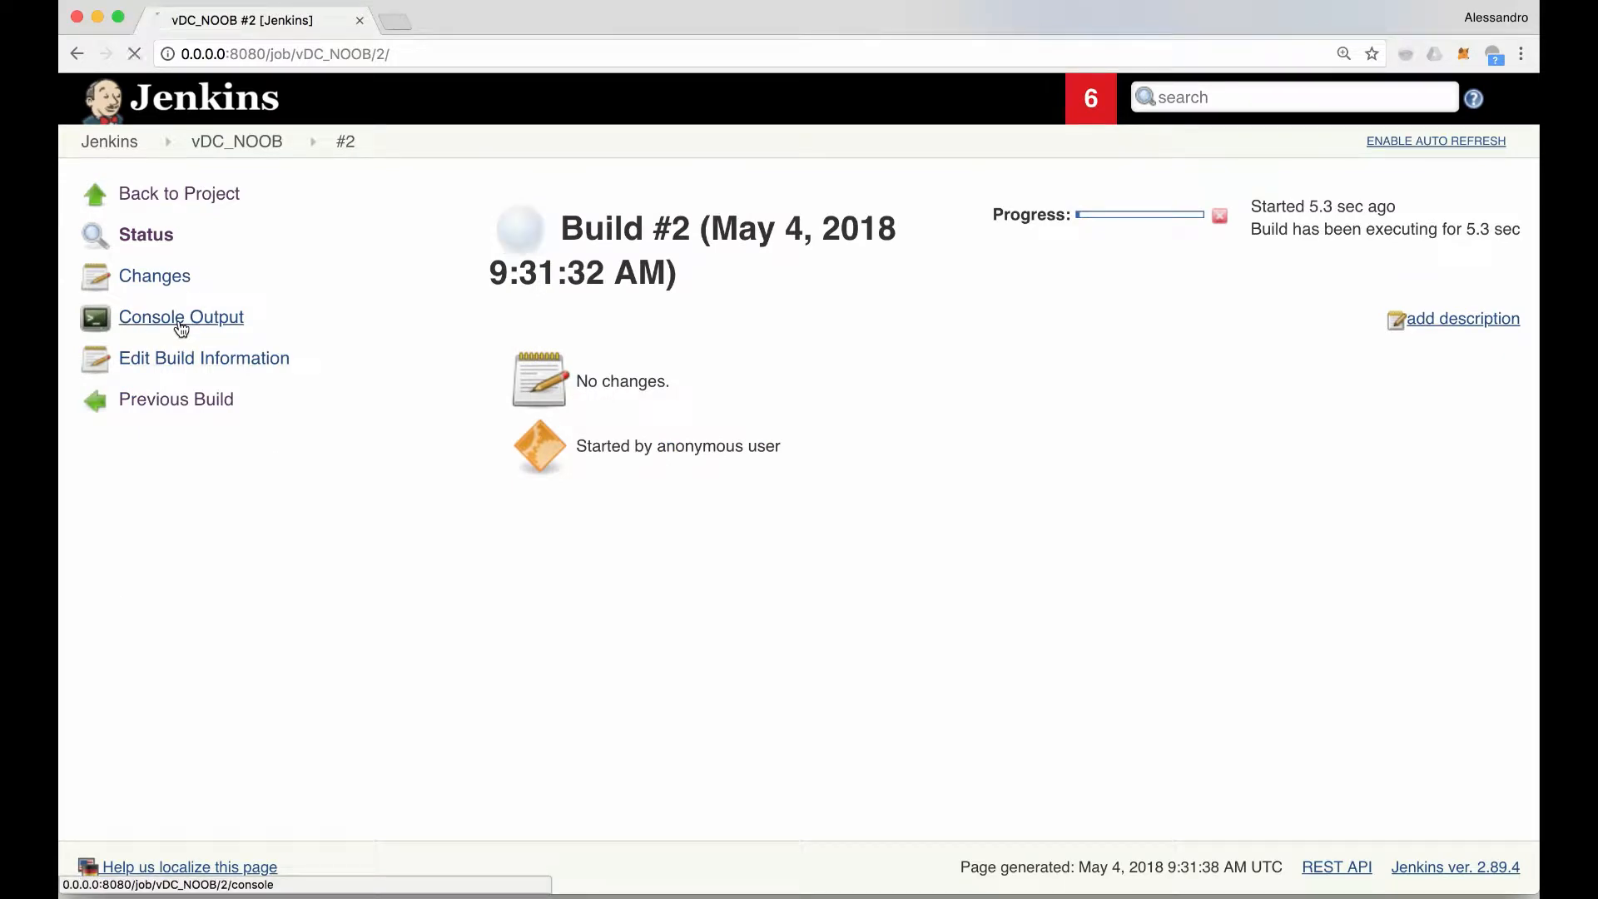
Step: Scroll build #2's console output down to the Ansible play recap and 'Finished: SUCCESS'
click(180, 317)
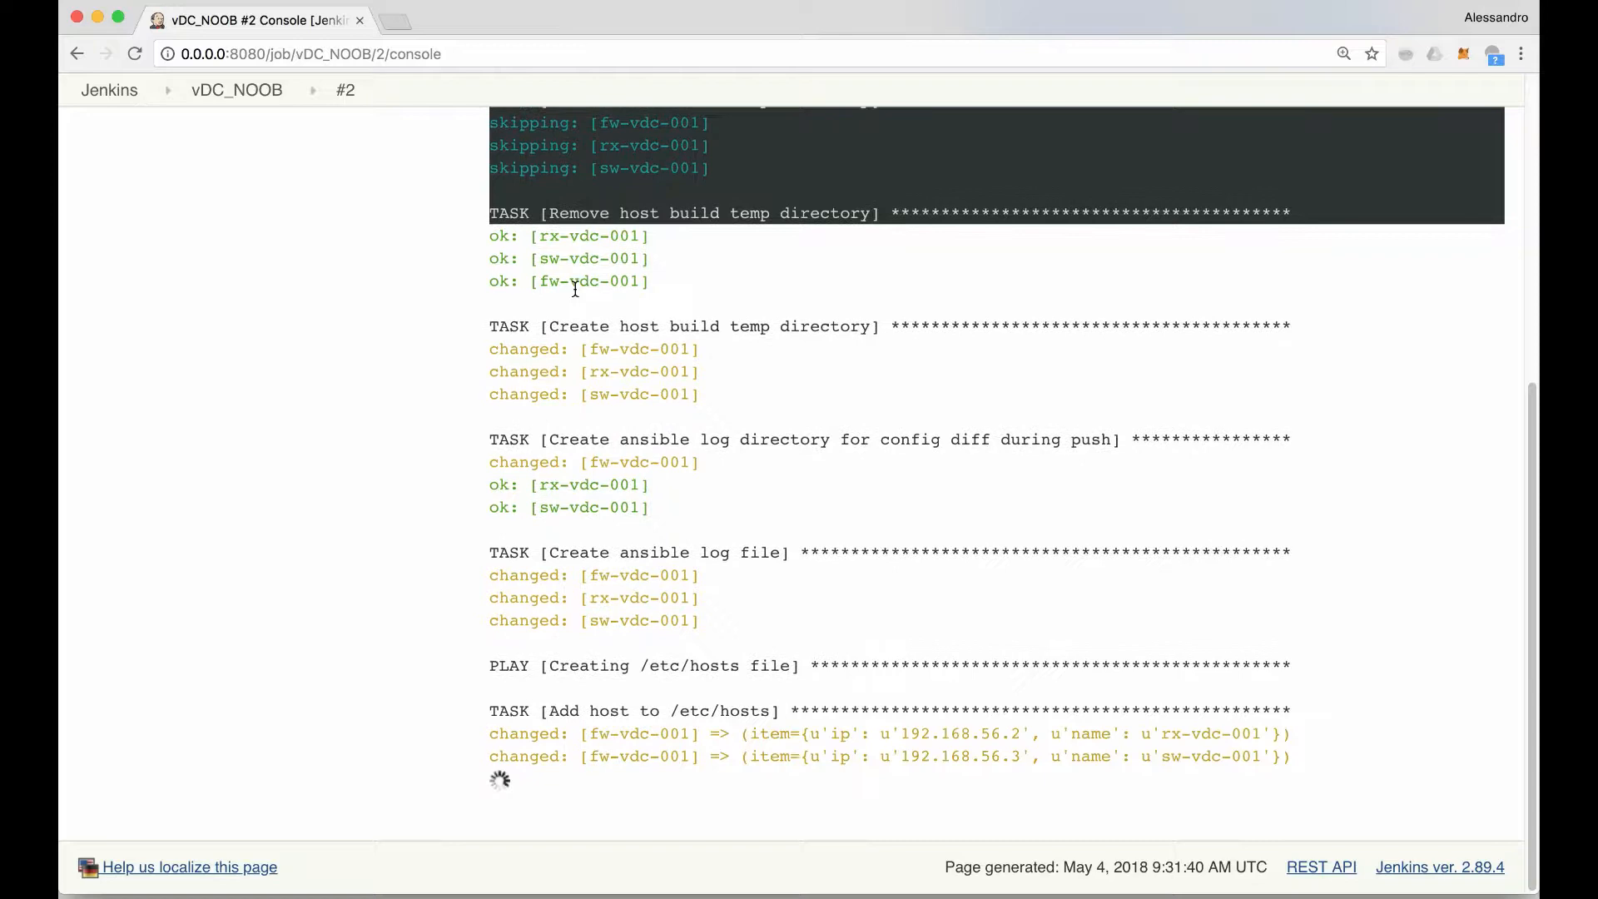
scroll(down, 3)
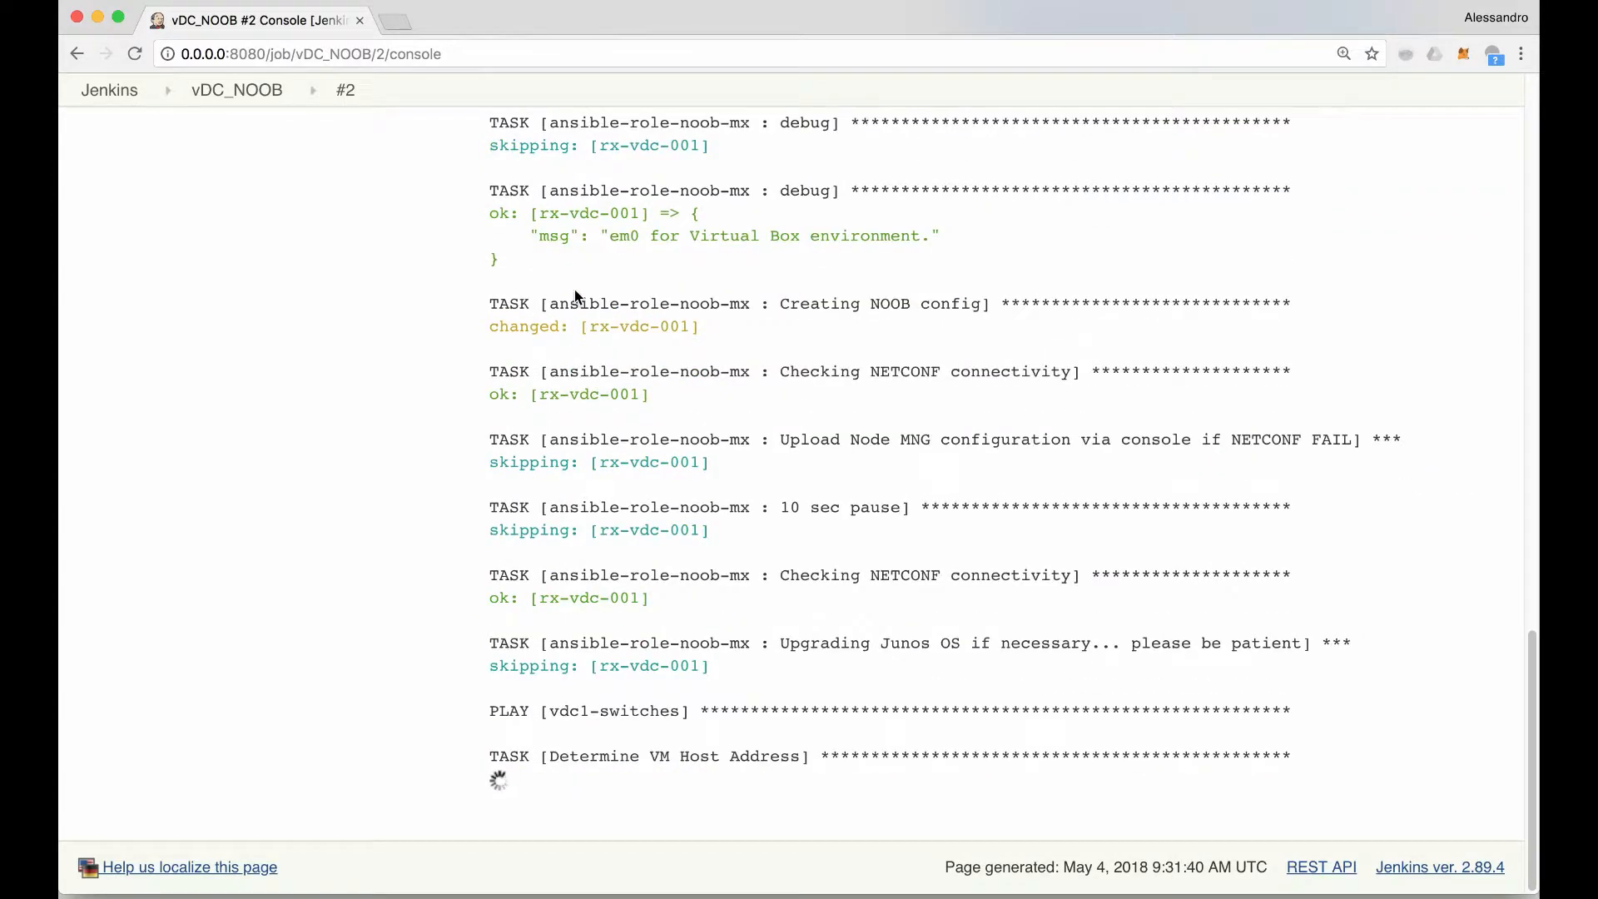
scroll(down, 3)
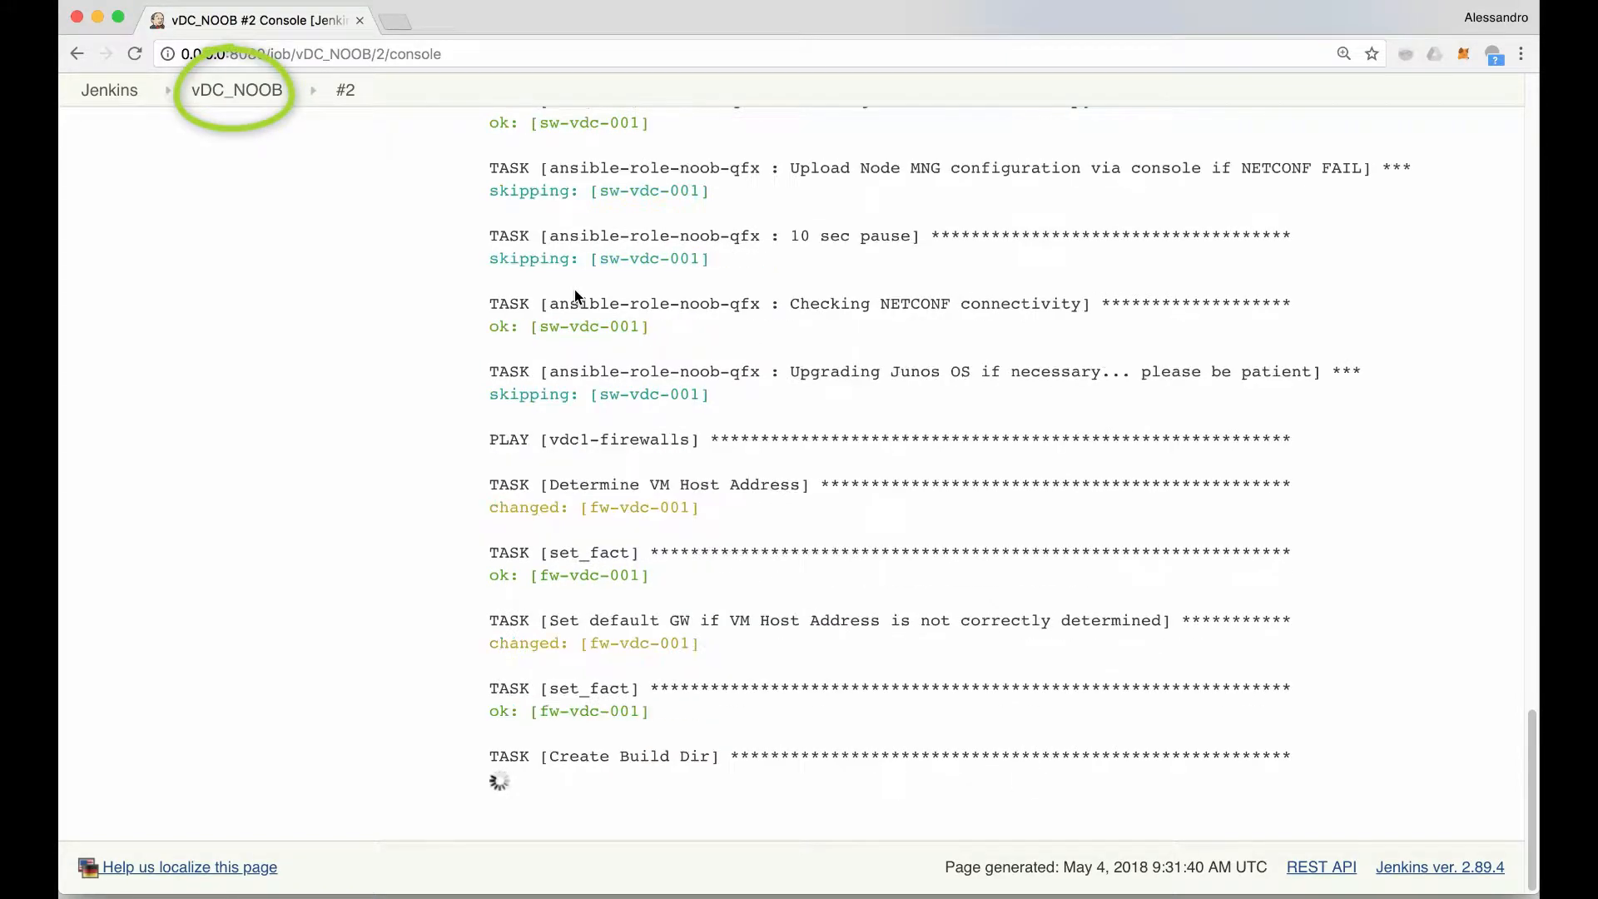
scroll(down, 3)
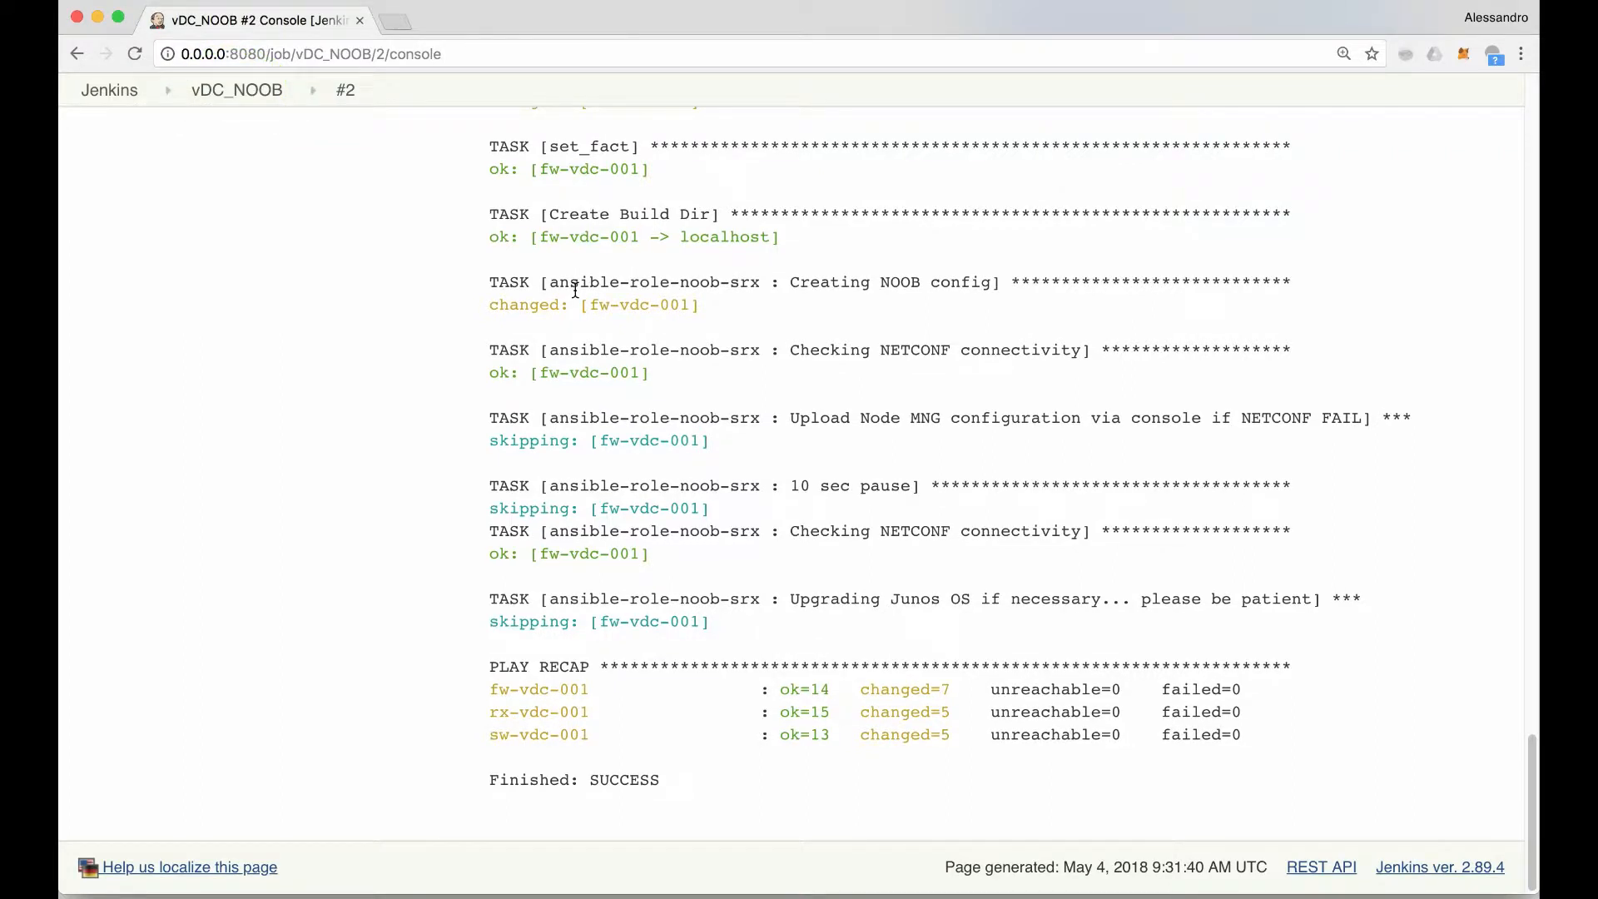
mouse_move(997, 531)
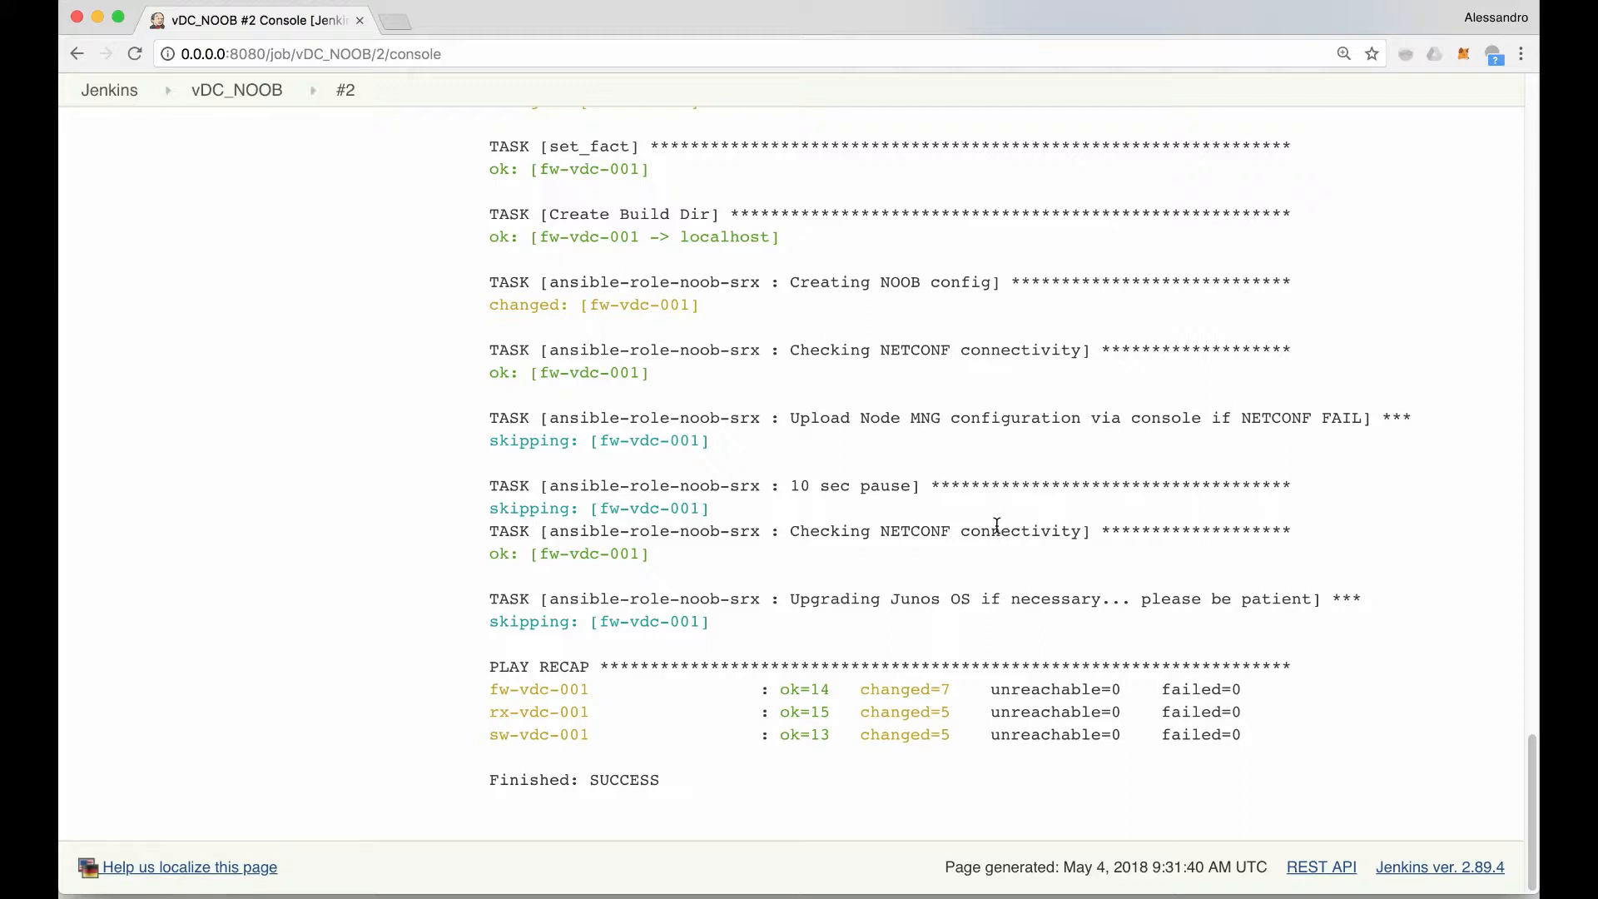
mouse_move(613, 461)
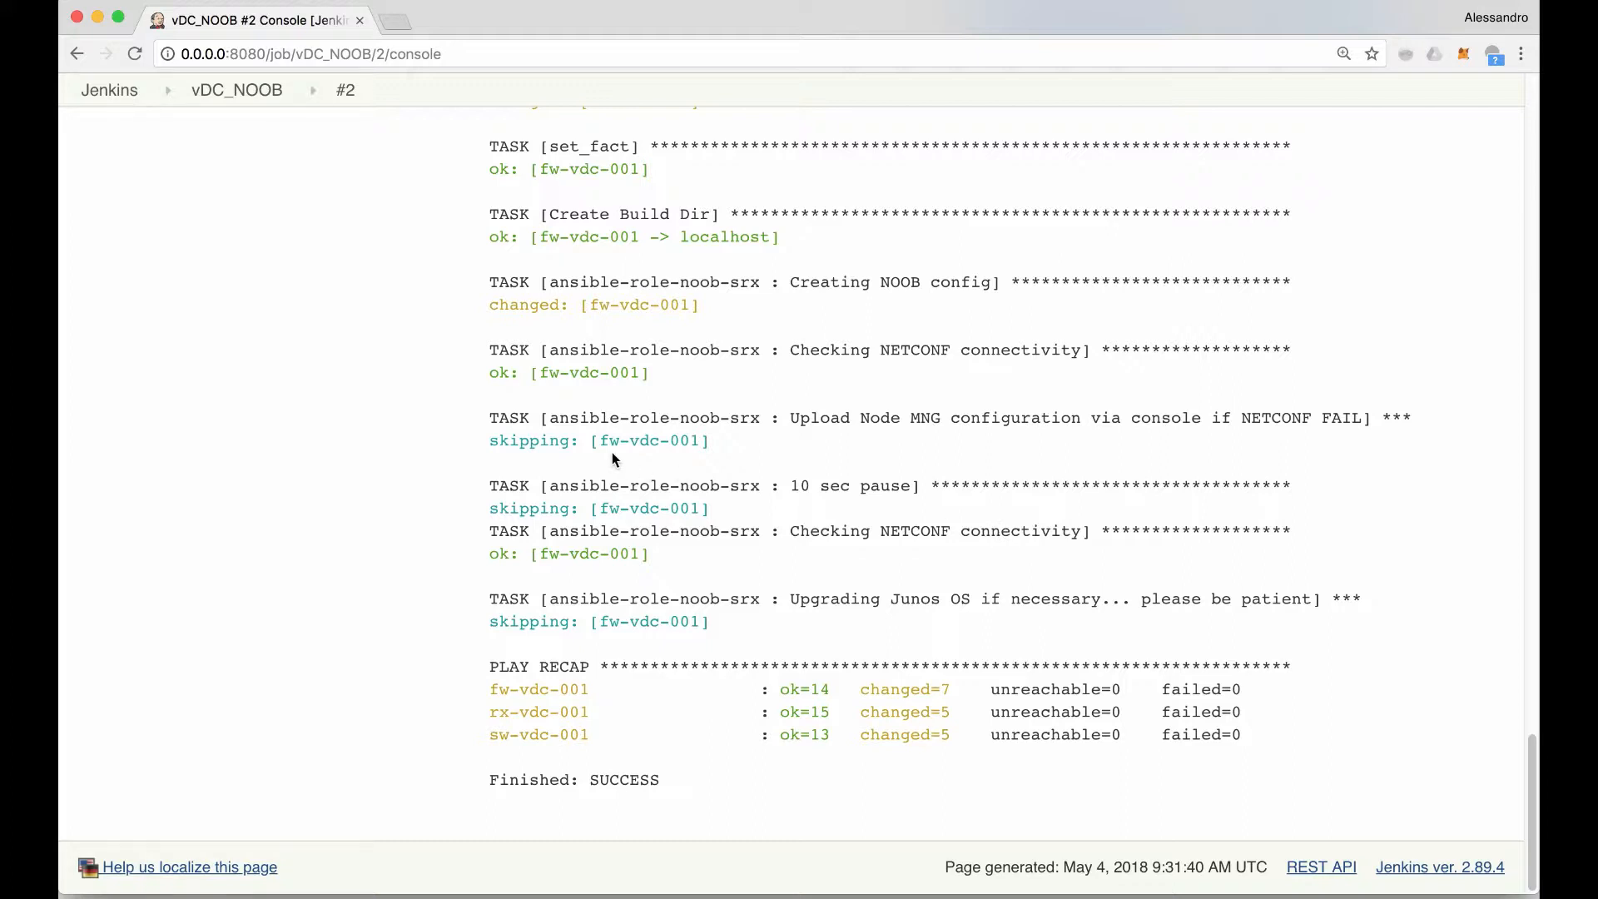
mouse_move(629, 780)
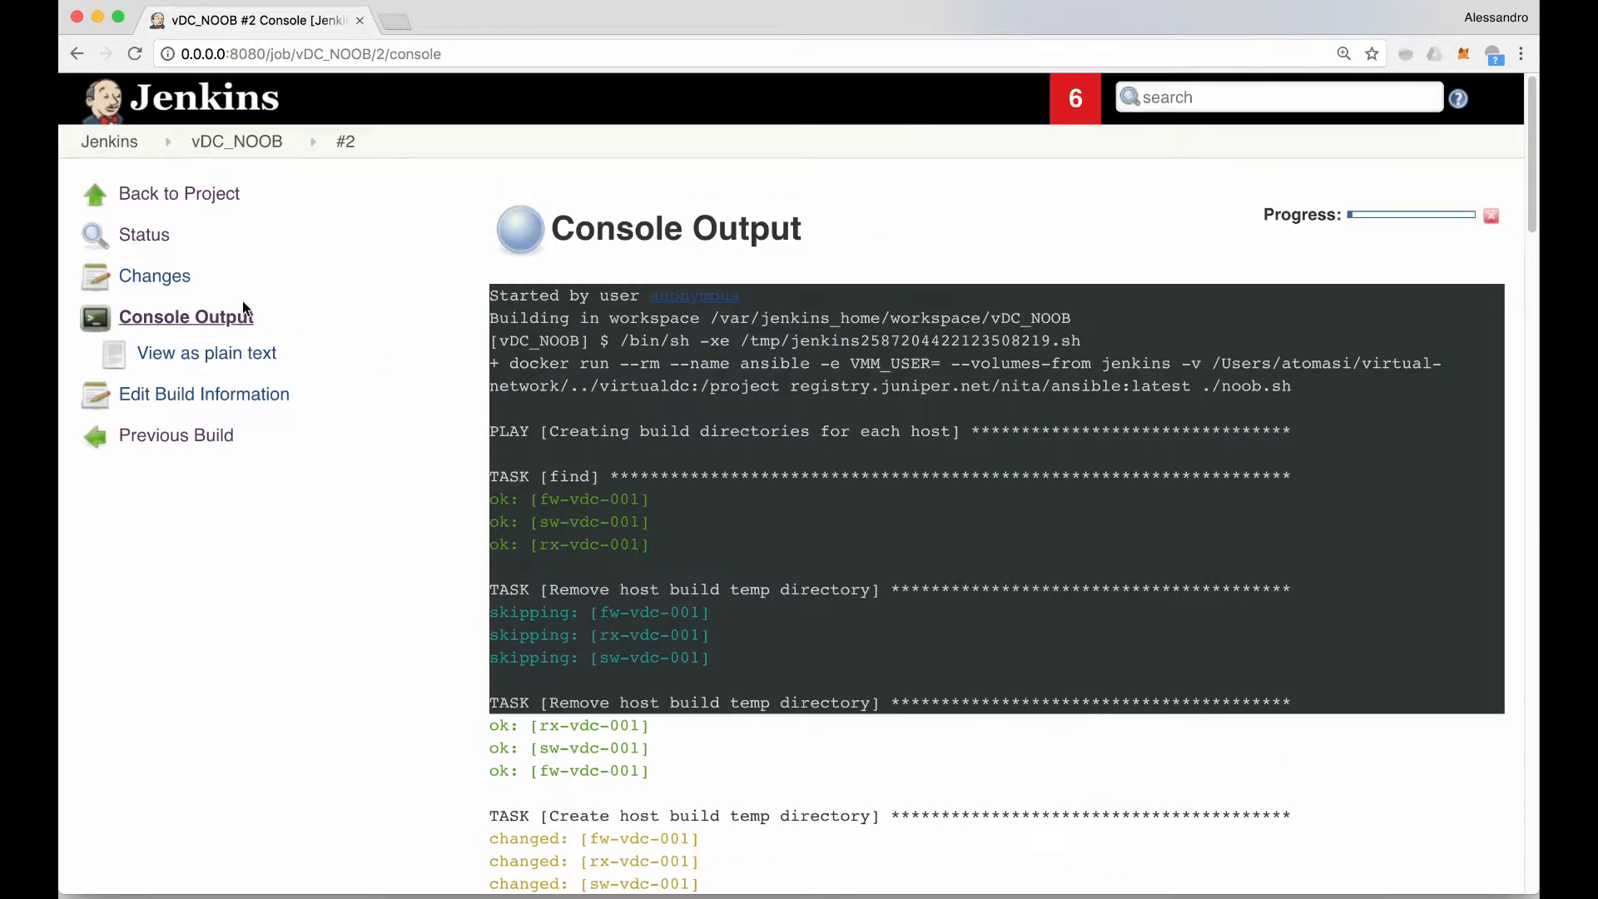
Step: Go back via the vDC_NOOB project page to the dashboard of all jobs
click(178, 193)
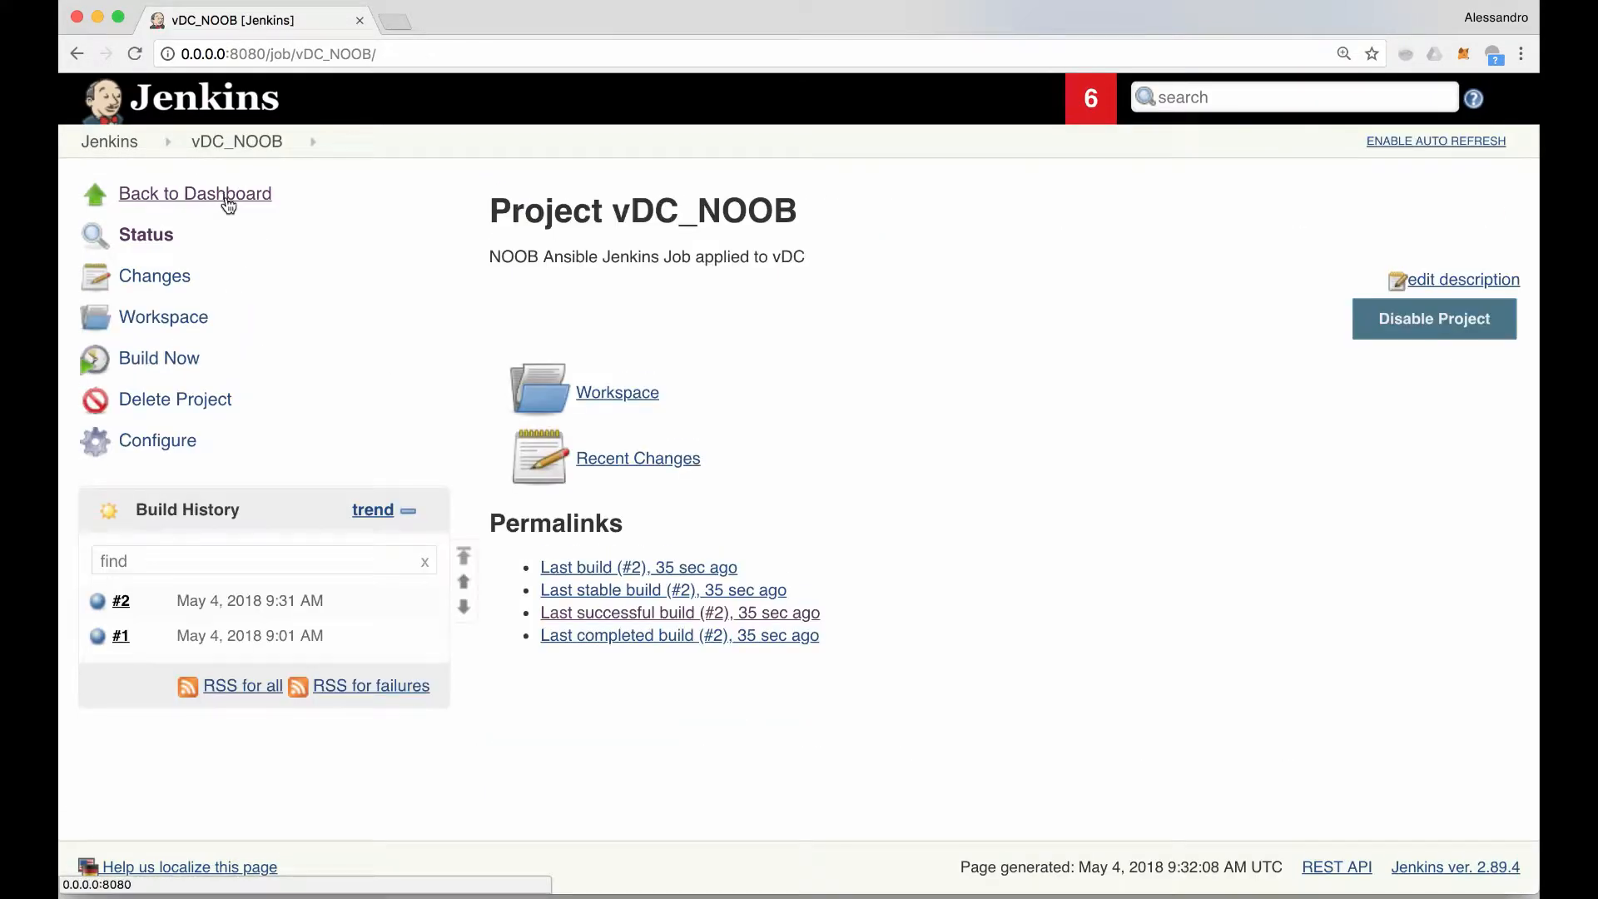
click(195, 193)
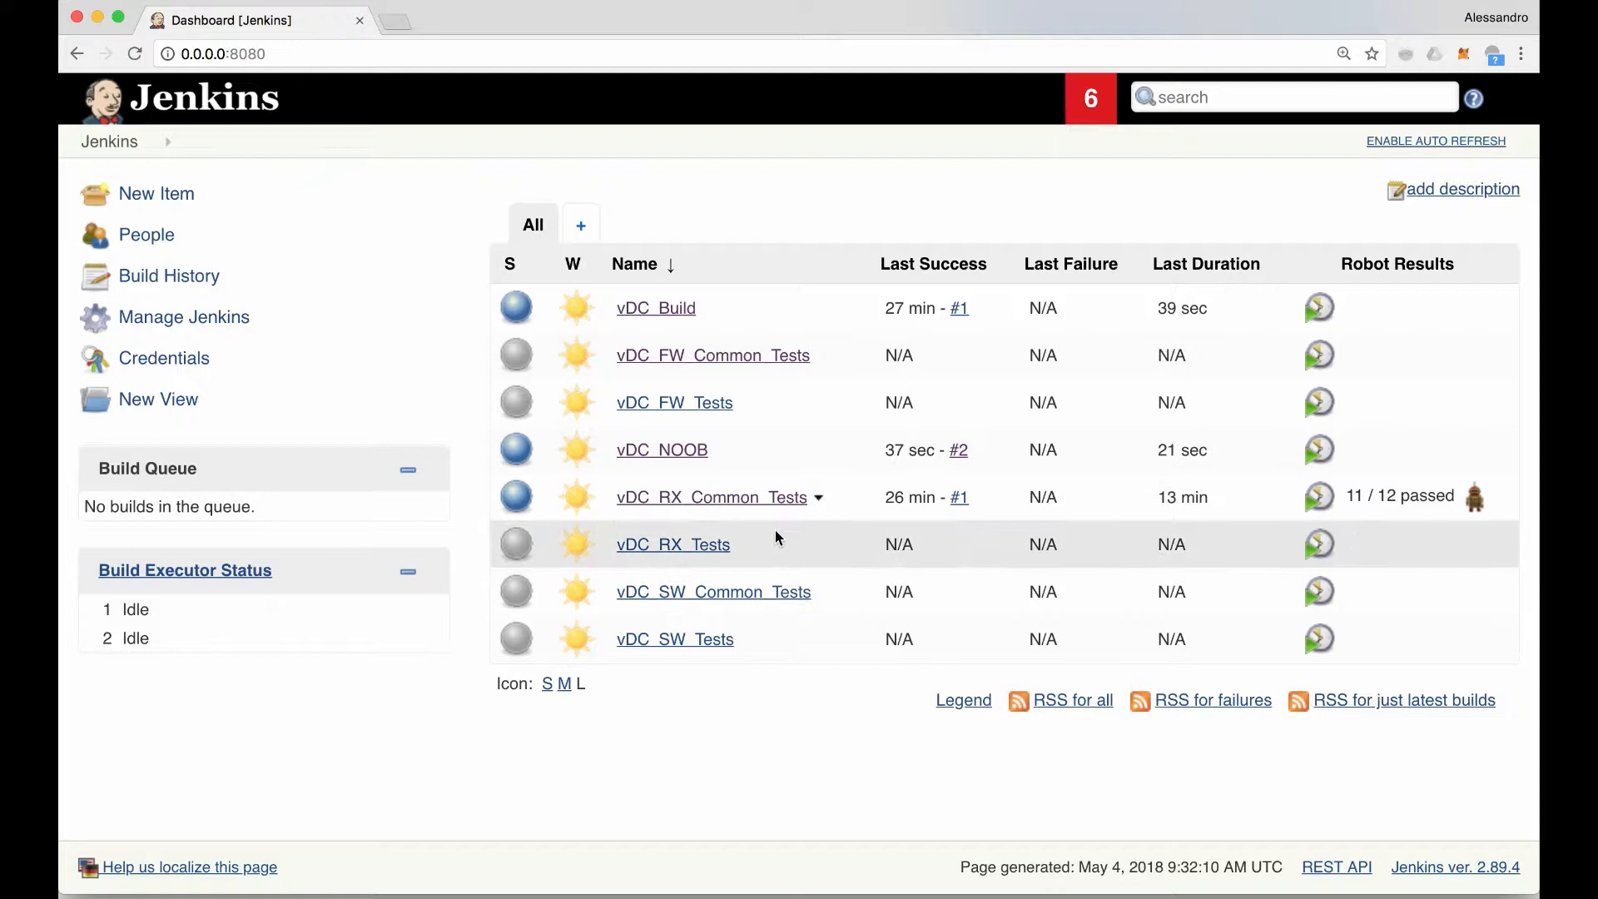
mouse_move(741, 510)
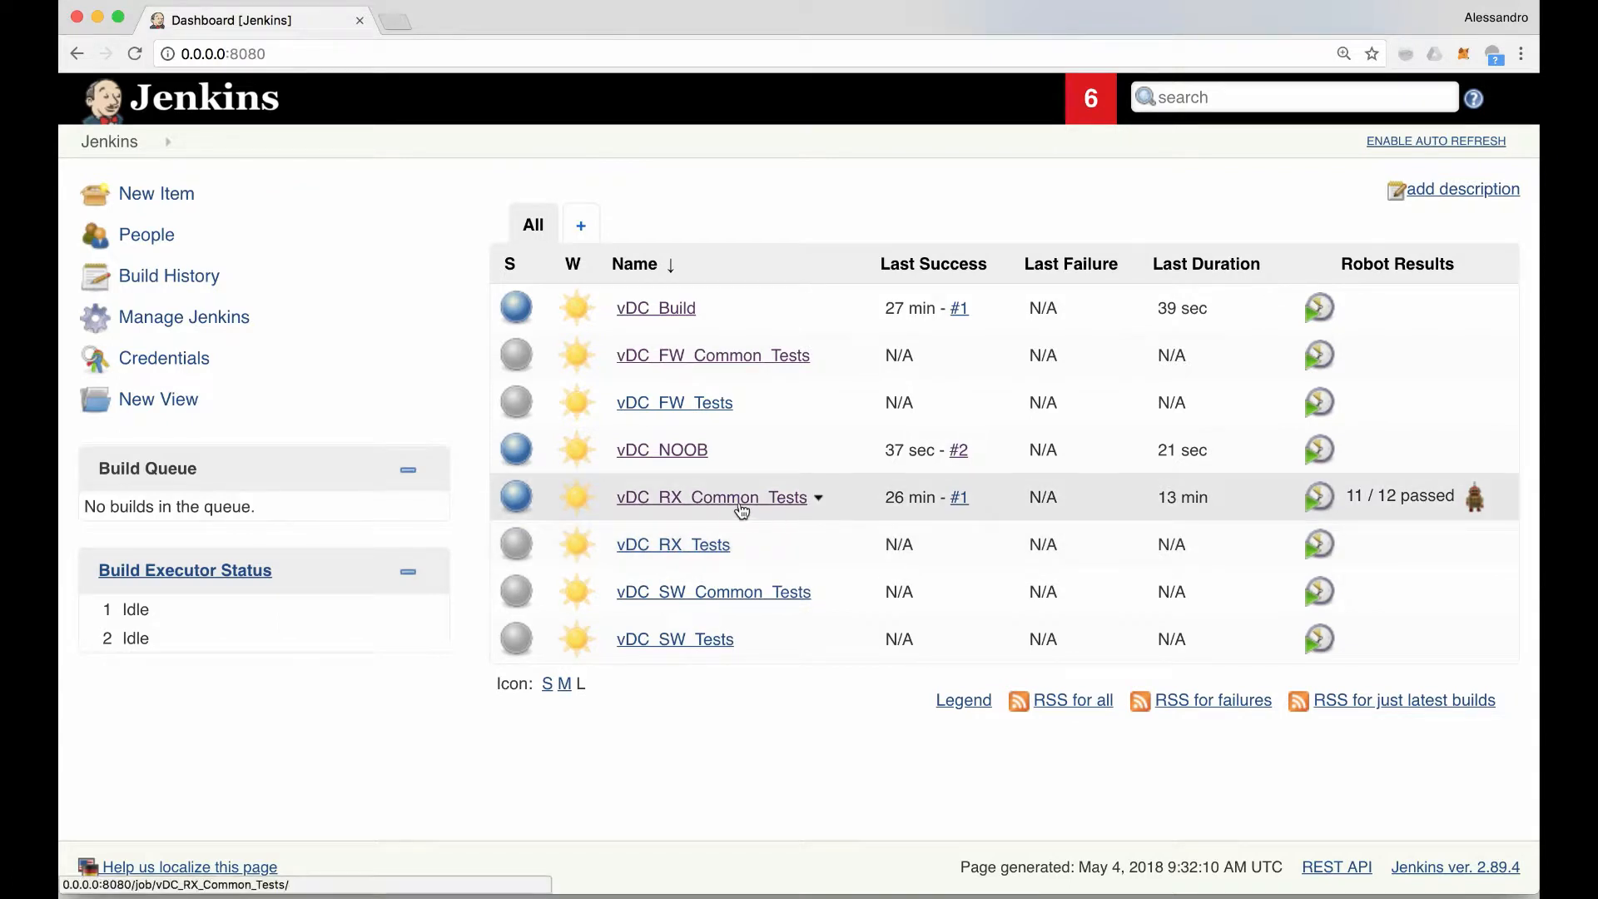
mouse_move(865, 497)
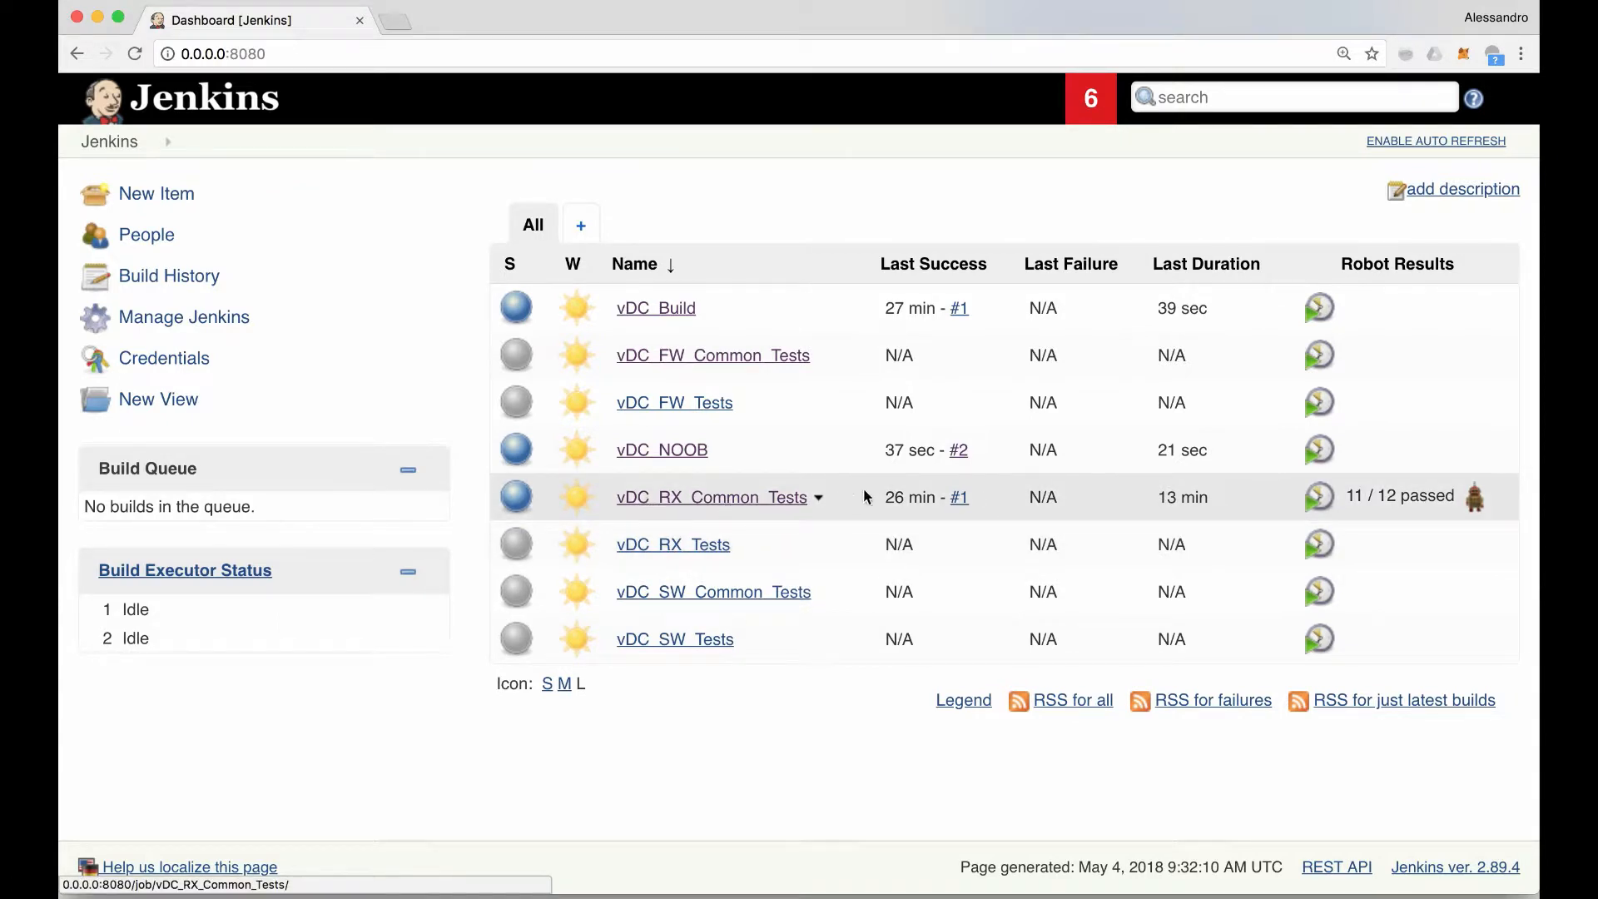
Step: Open the vDC_RX_Common_Tests job from the dashboard
click(958, 498)
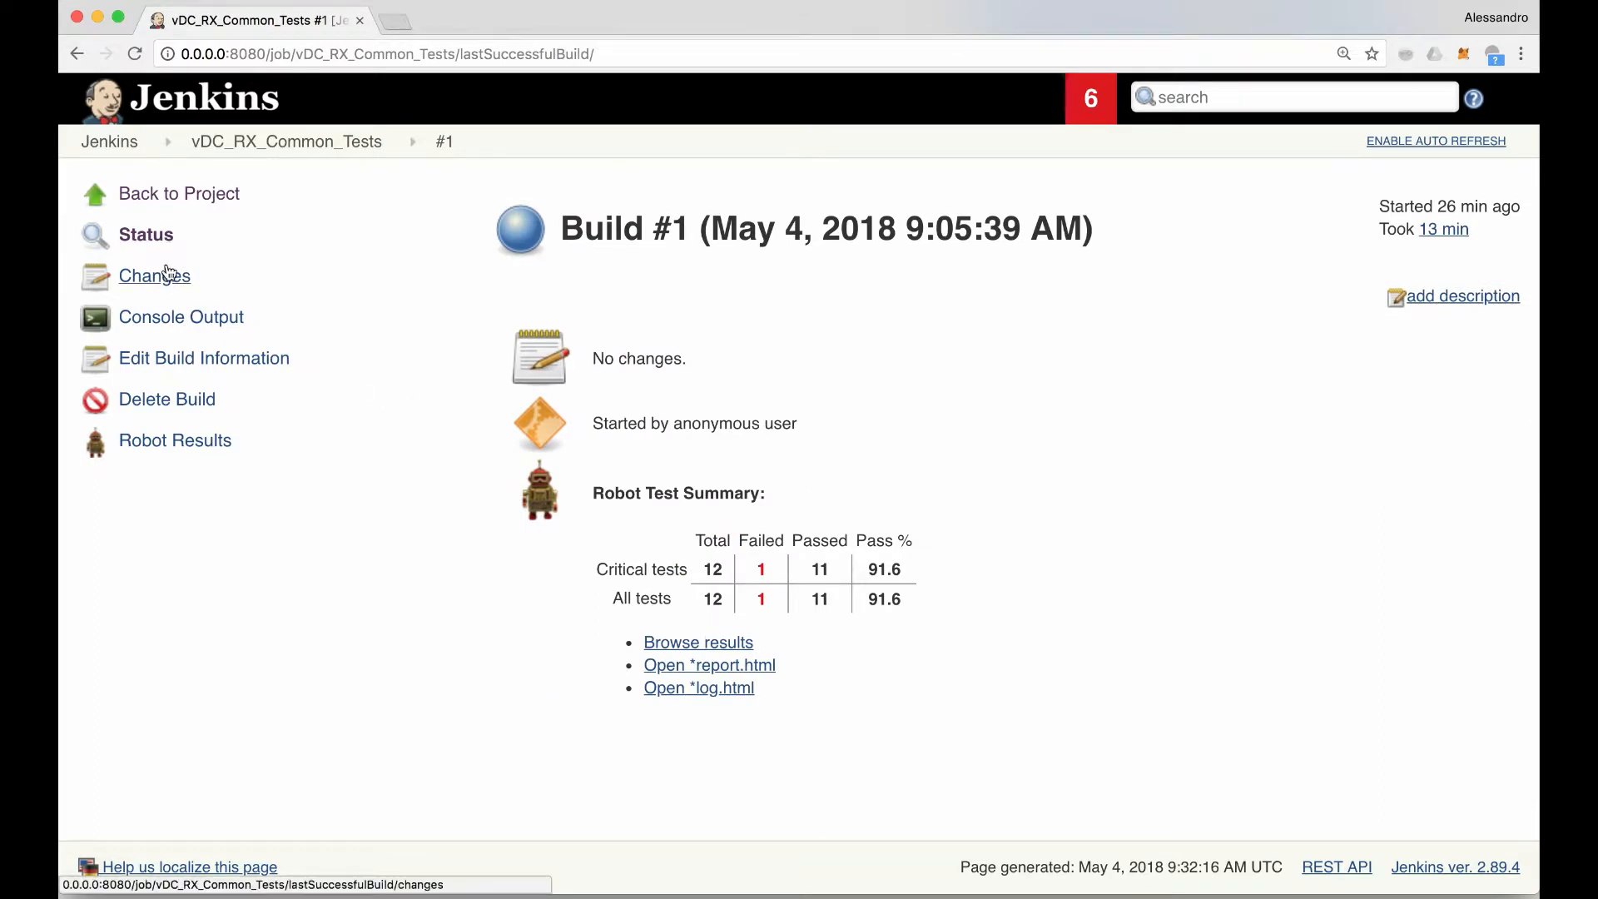
mouse_move(700, 577)
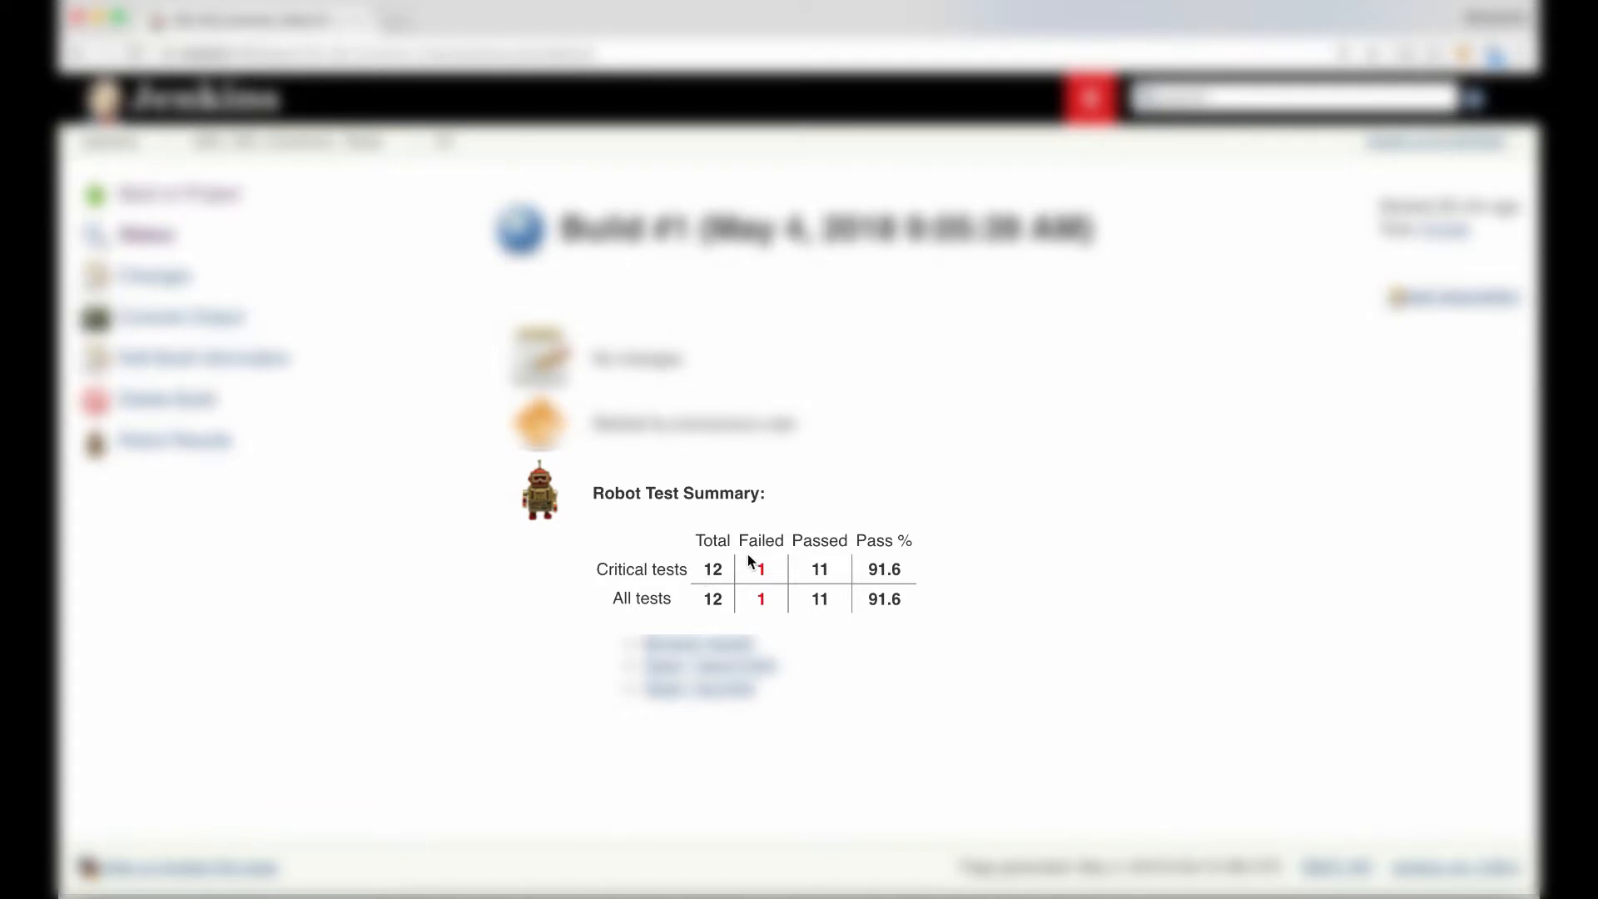
mouse_move(794, 567)
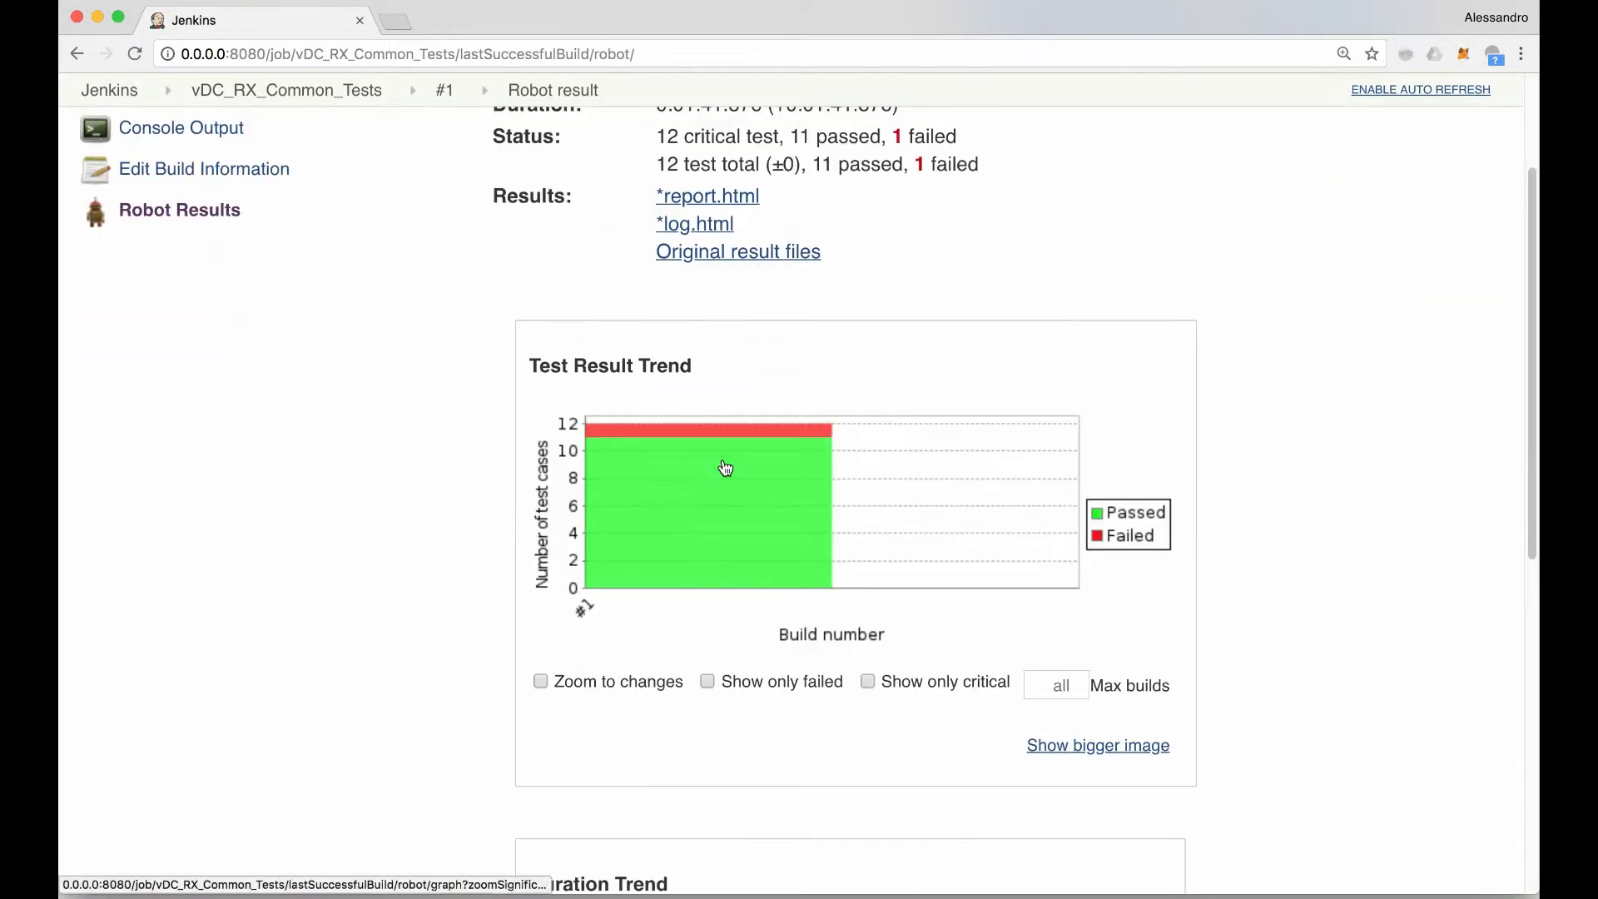
mouse_move(625, 586)
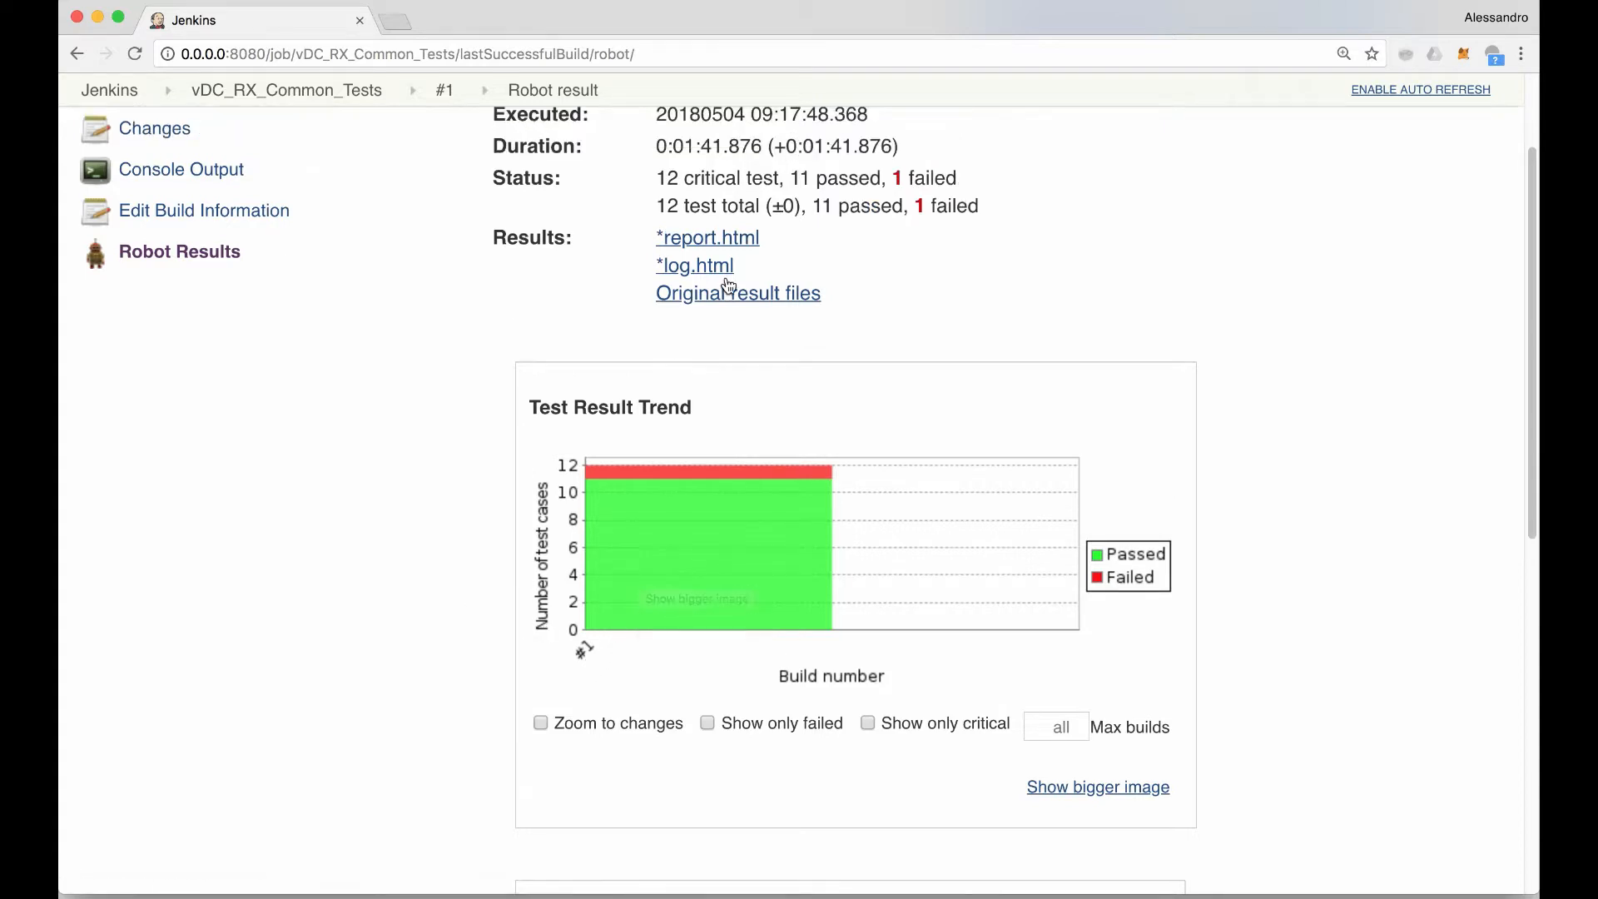
Step: Open common_report.html from the report files and scroll through its test statistics
click(706, 237)
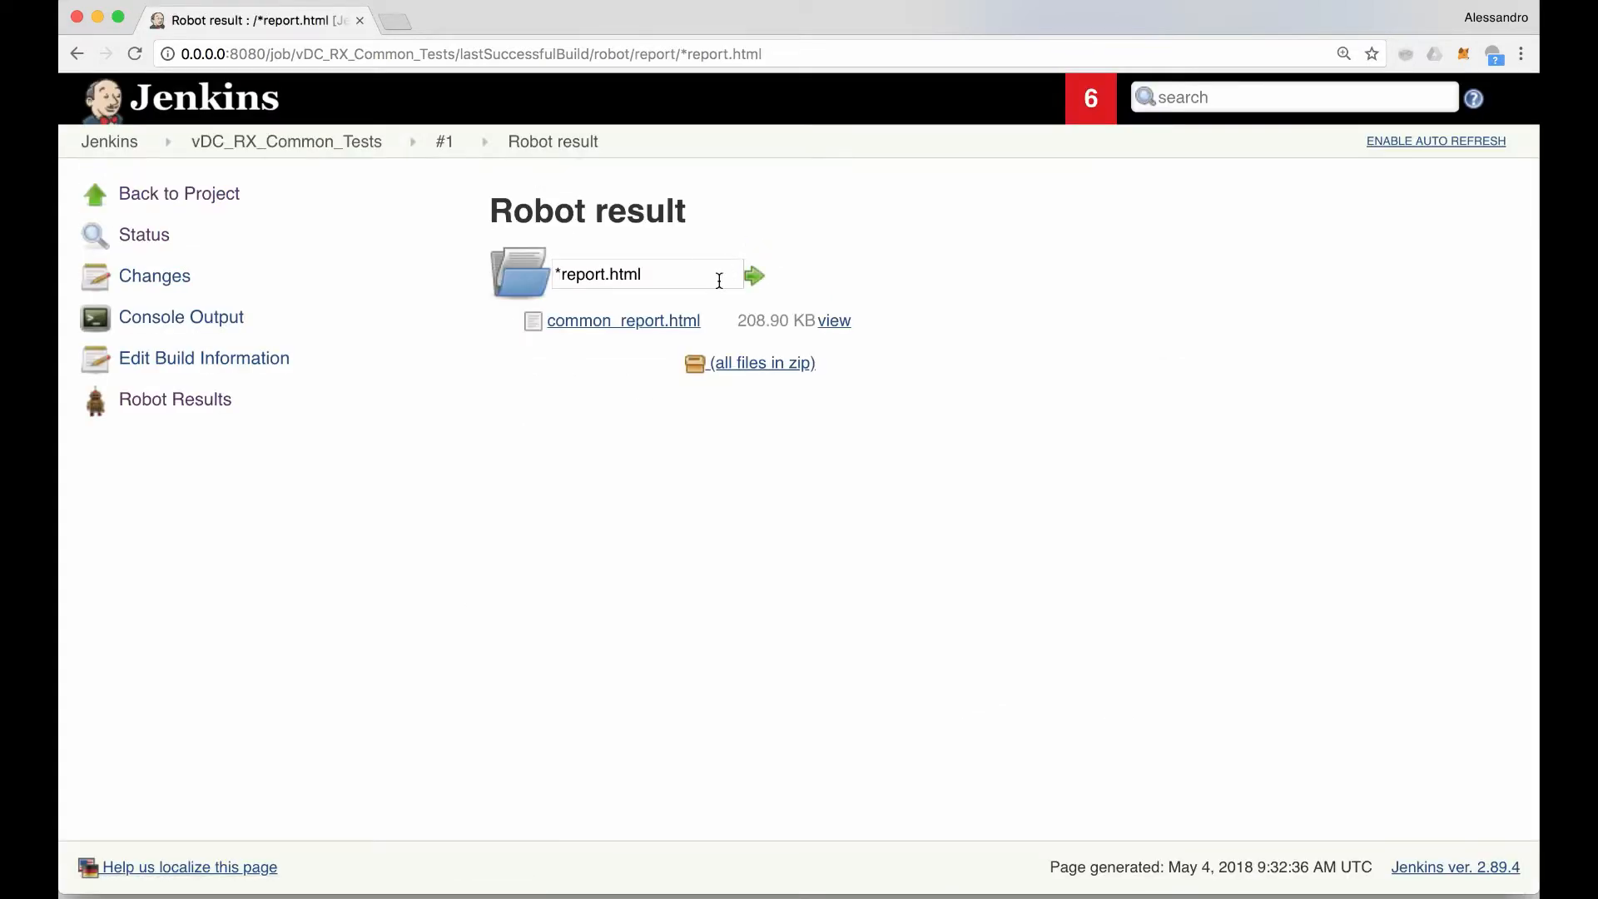
click(622, 320)
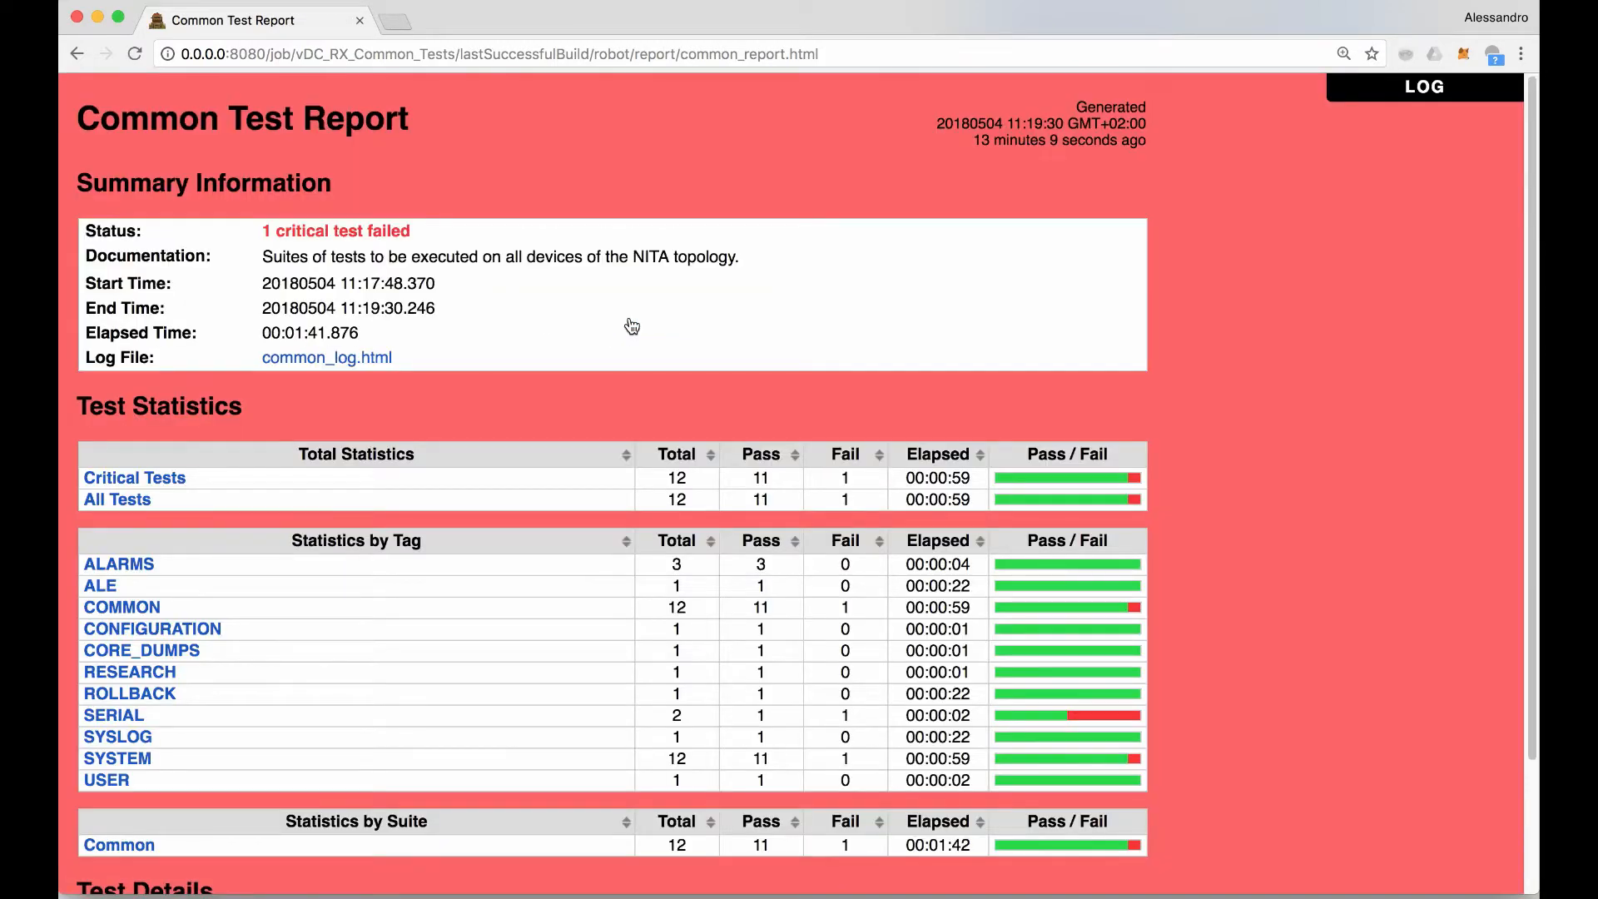
scroll(down, 3)
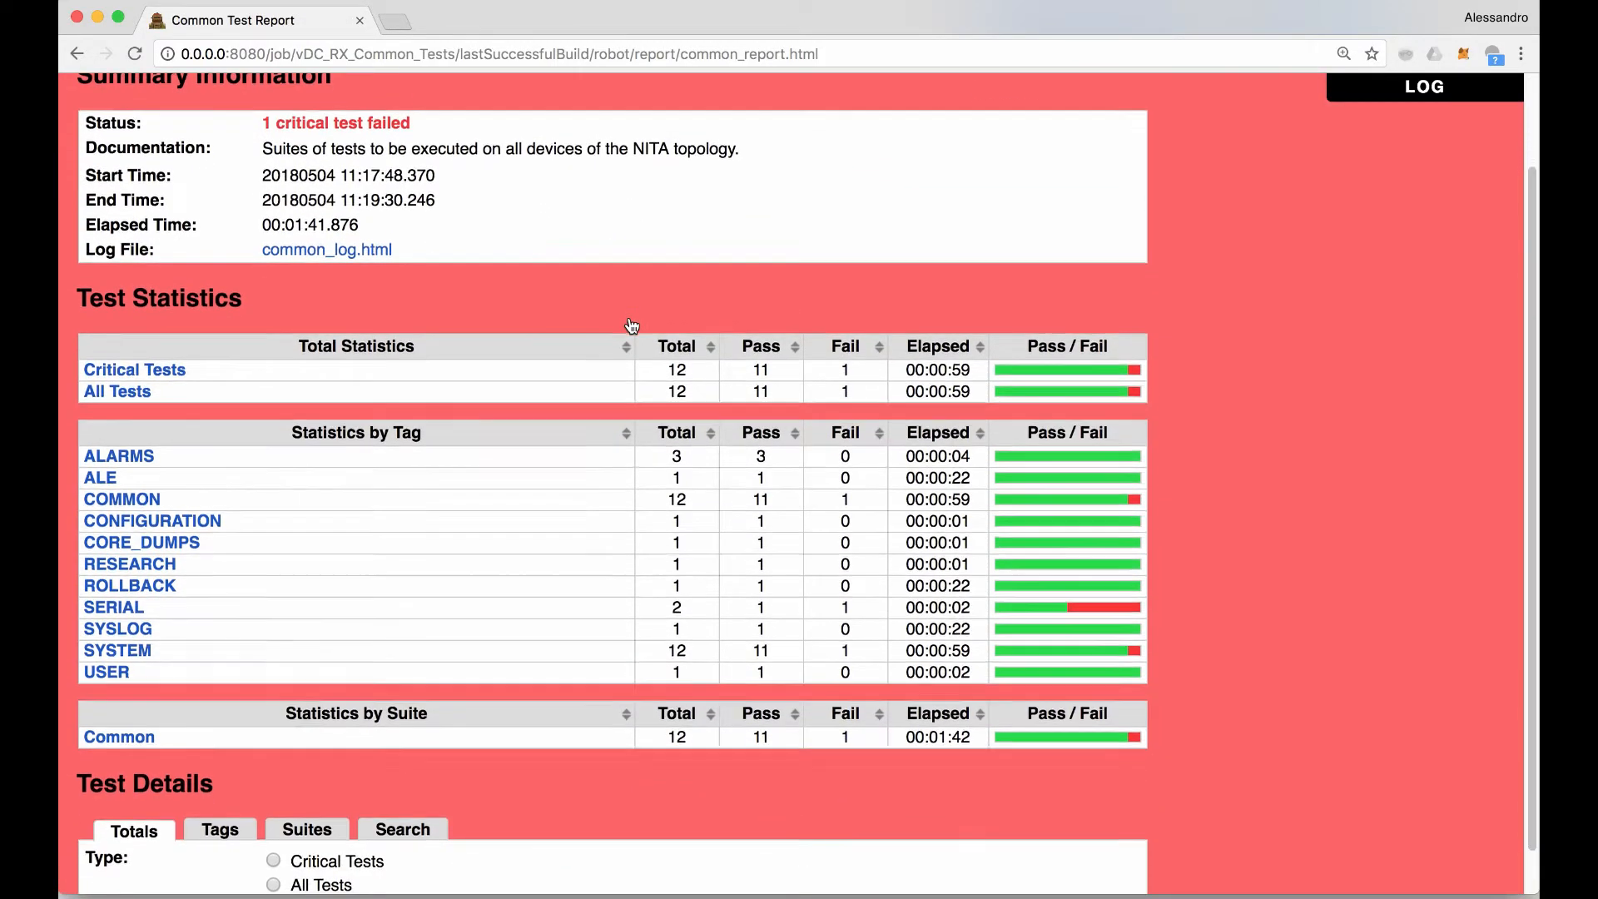
scroll(down, 3)
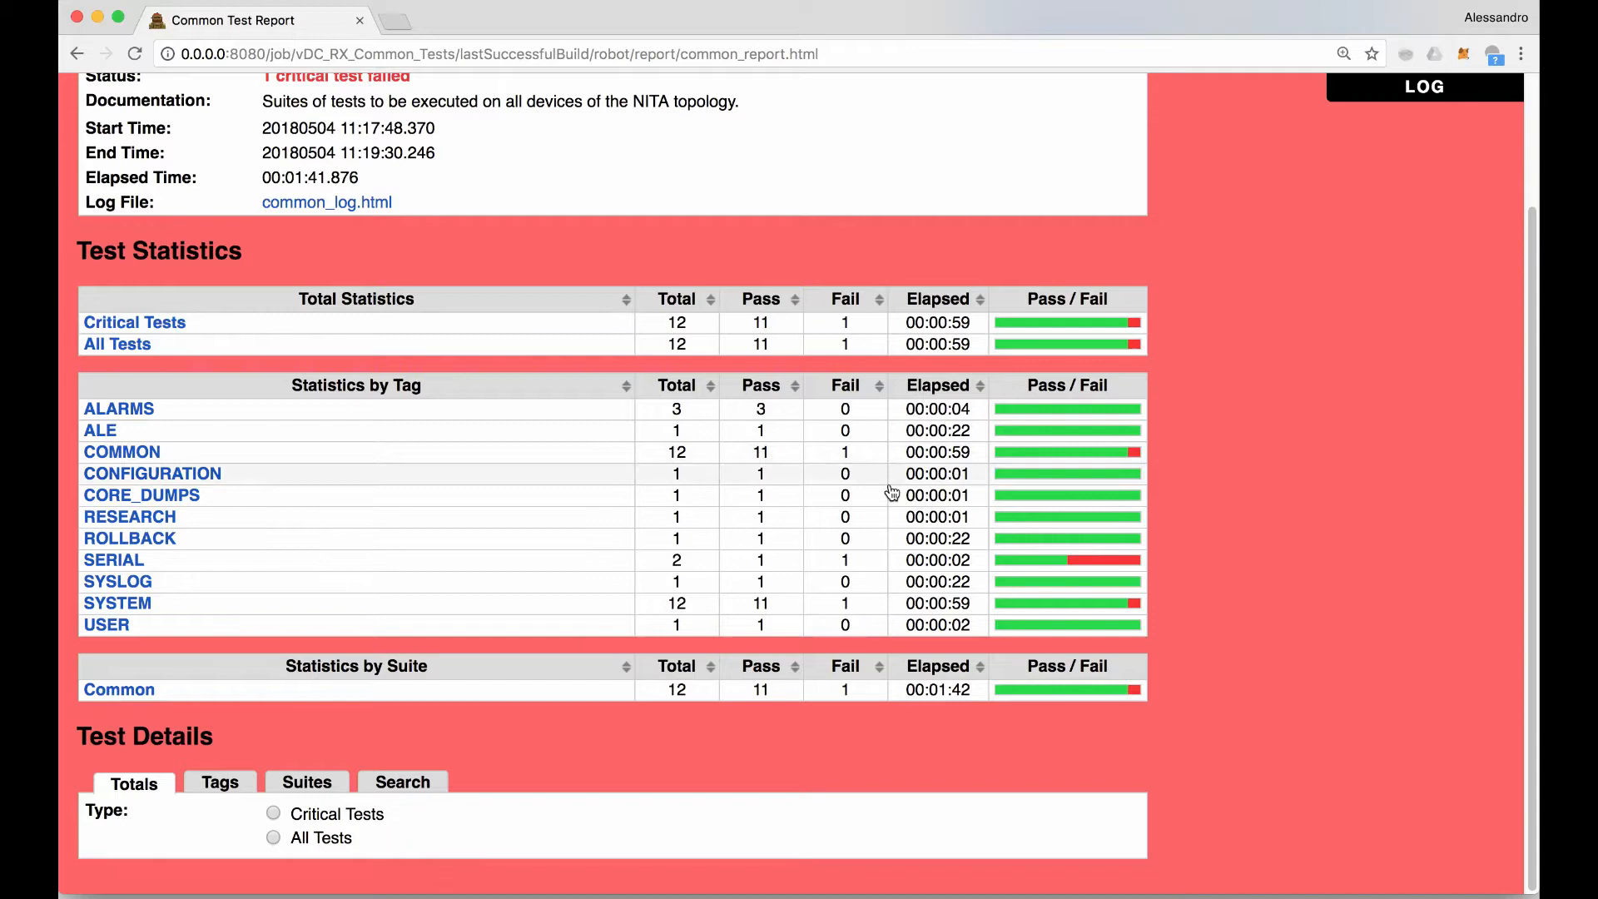
mouse_move(965, 604)
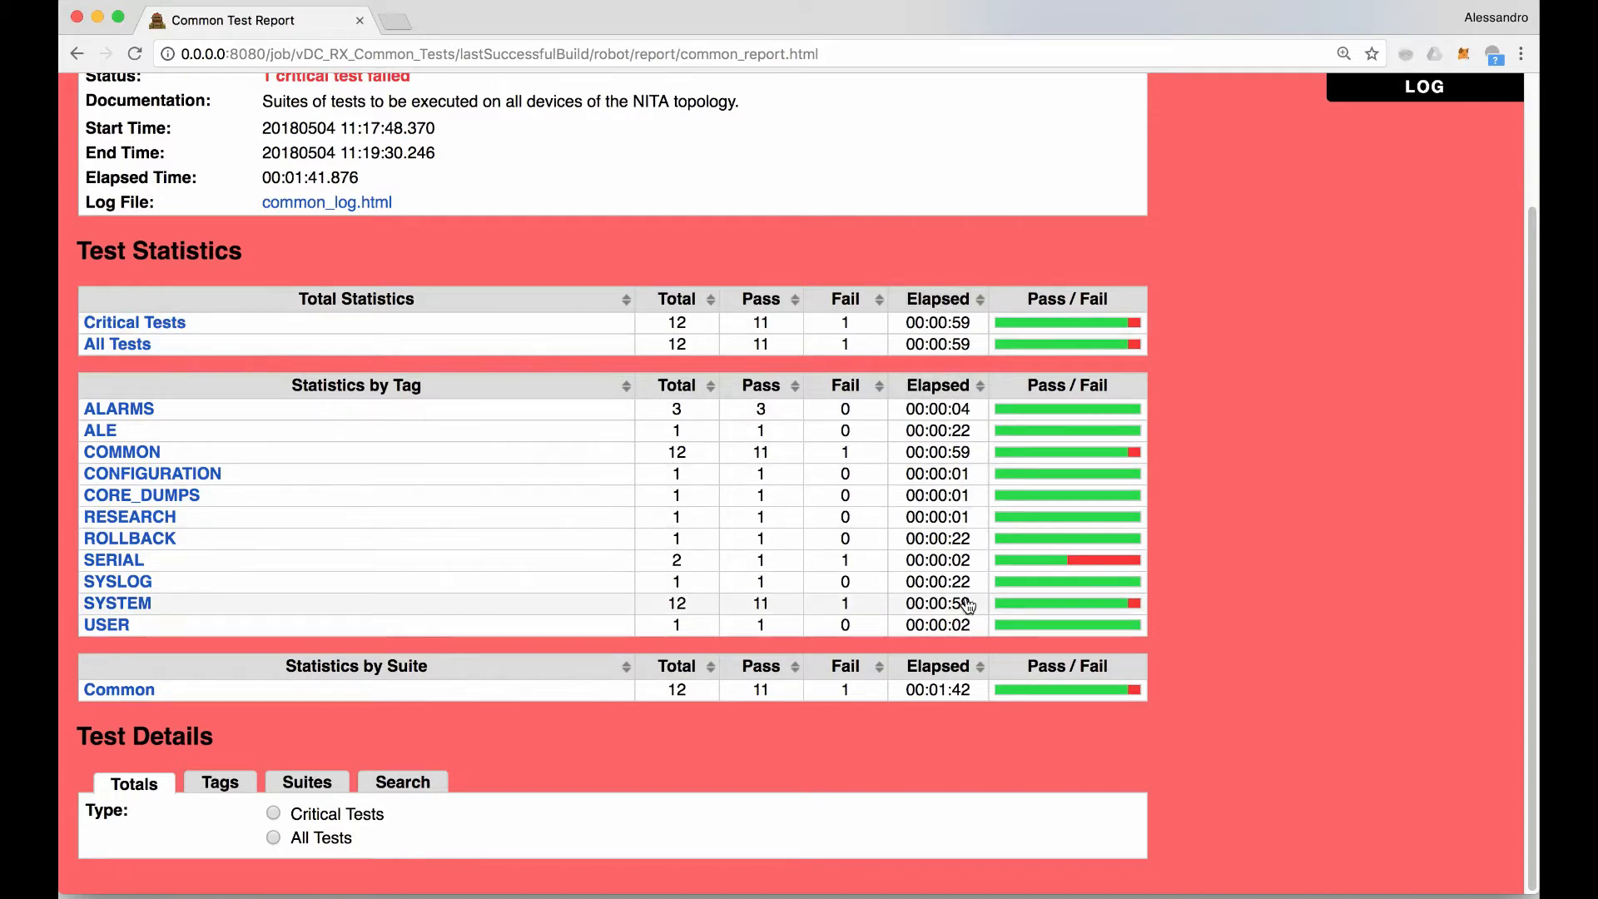
scroll(up, 3)
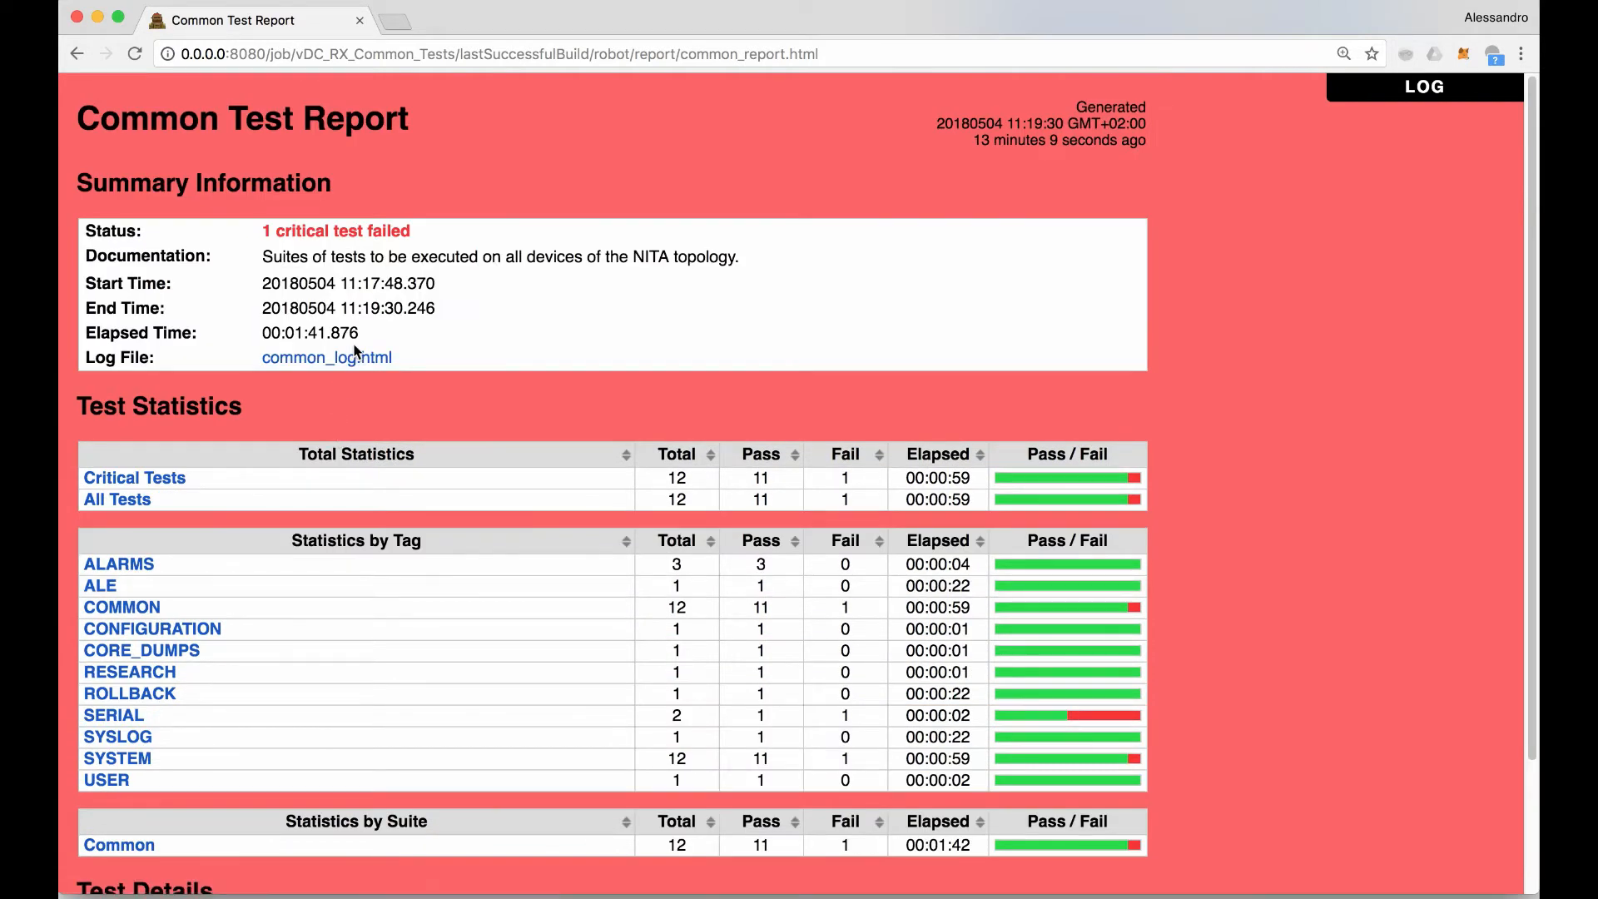
scroll(down, 3)
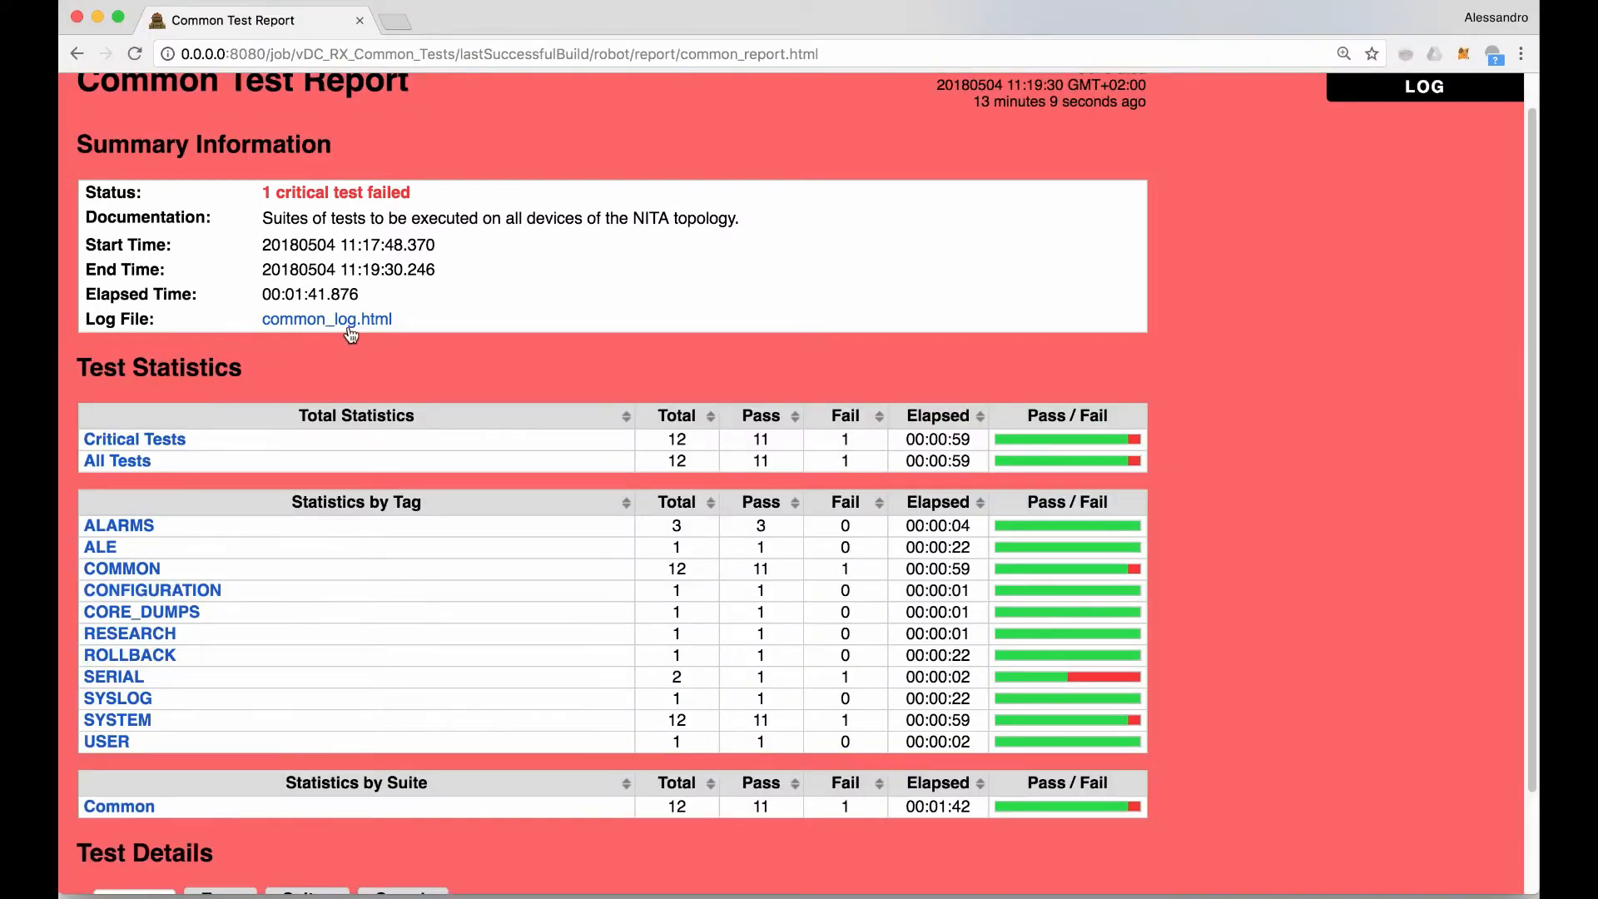
mouse_move(356, 325)
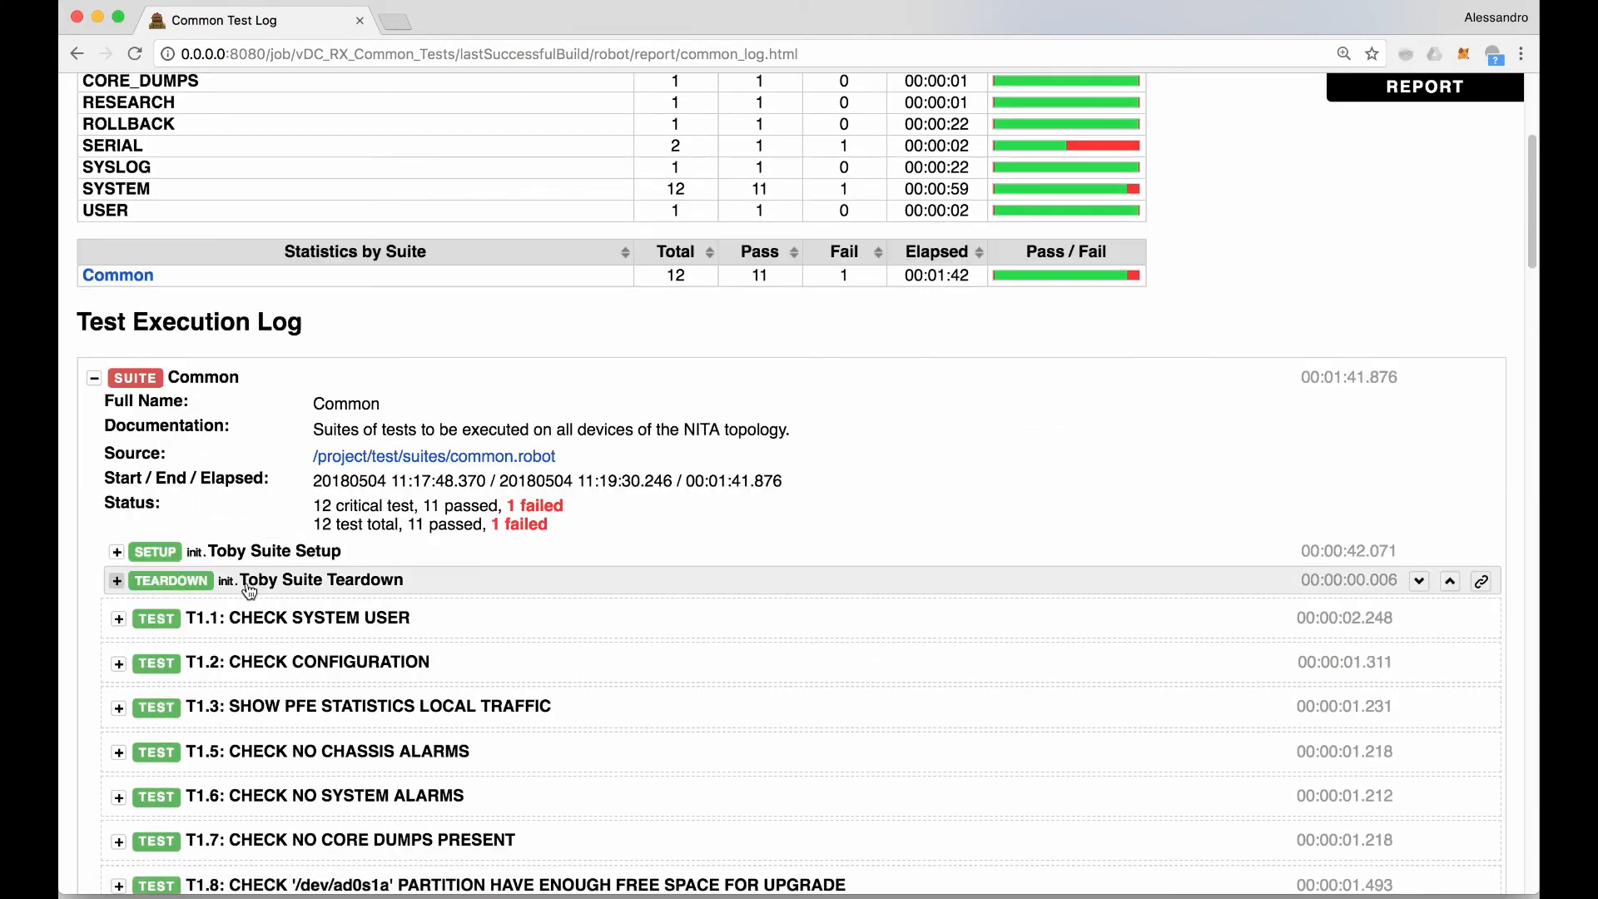
Step: Expand T1.1: CHECK SYSTEM USER and its Verify keyword, then scroll the INFO messages
click(118, 619)
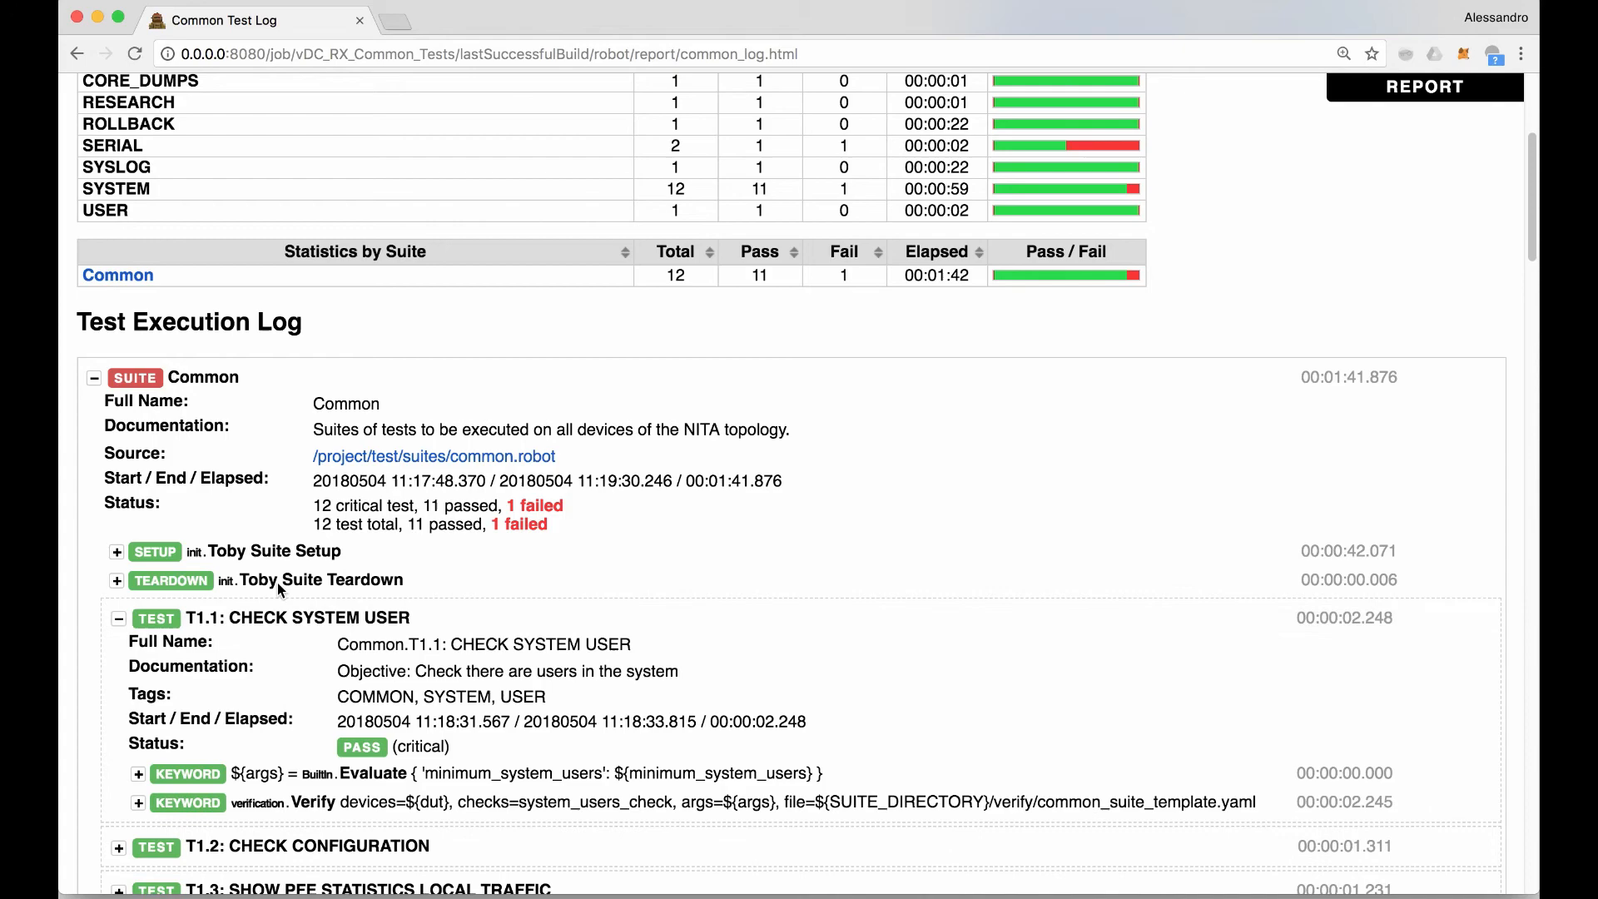
click(138, 801)
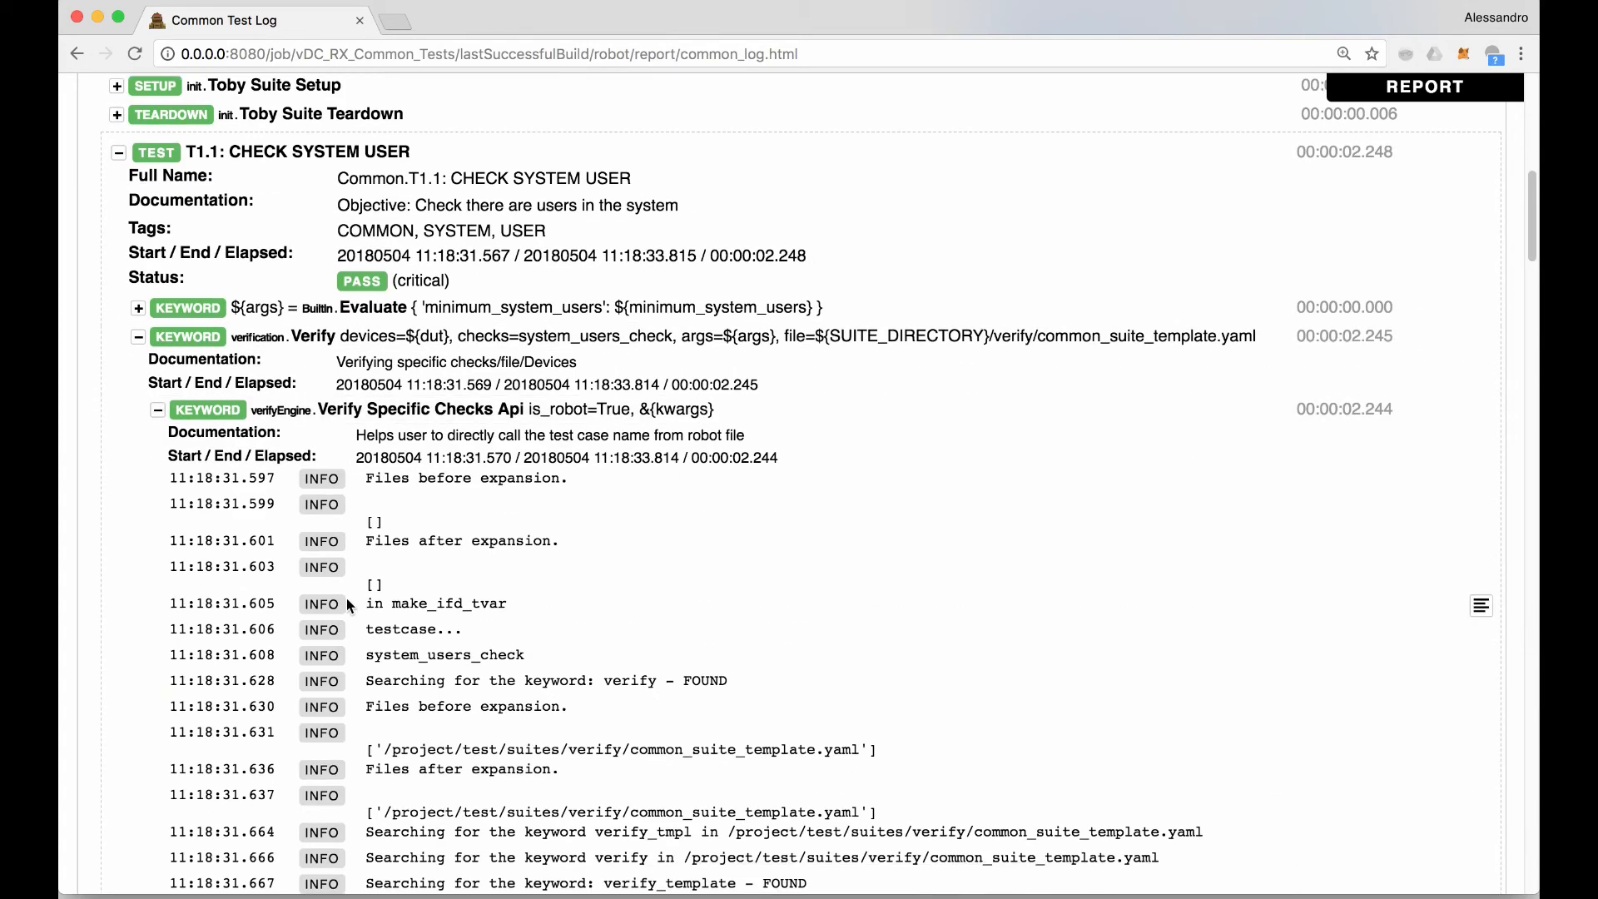
scroll(down, 3)
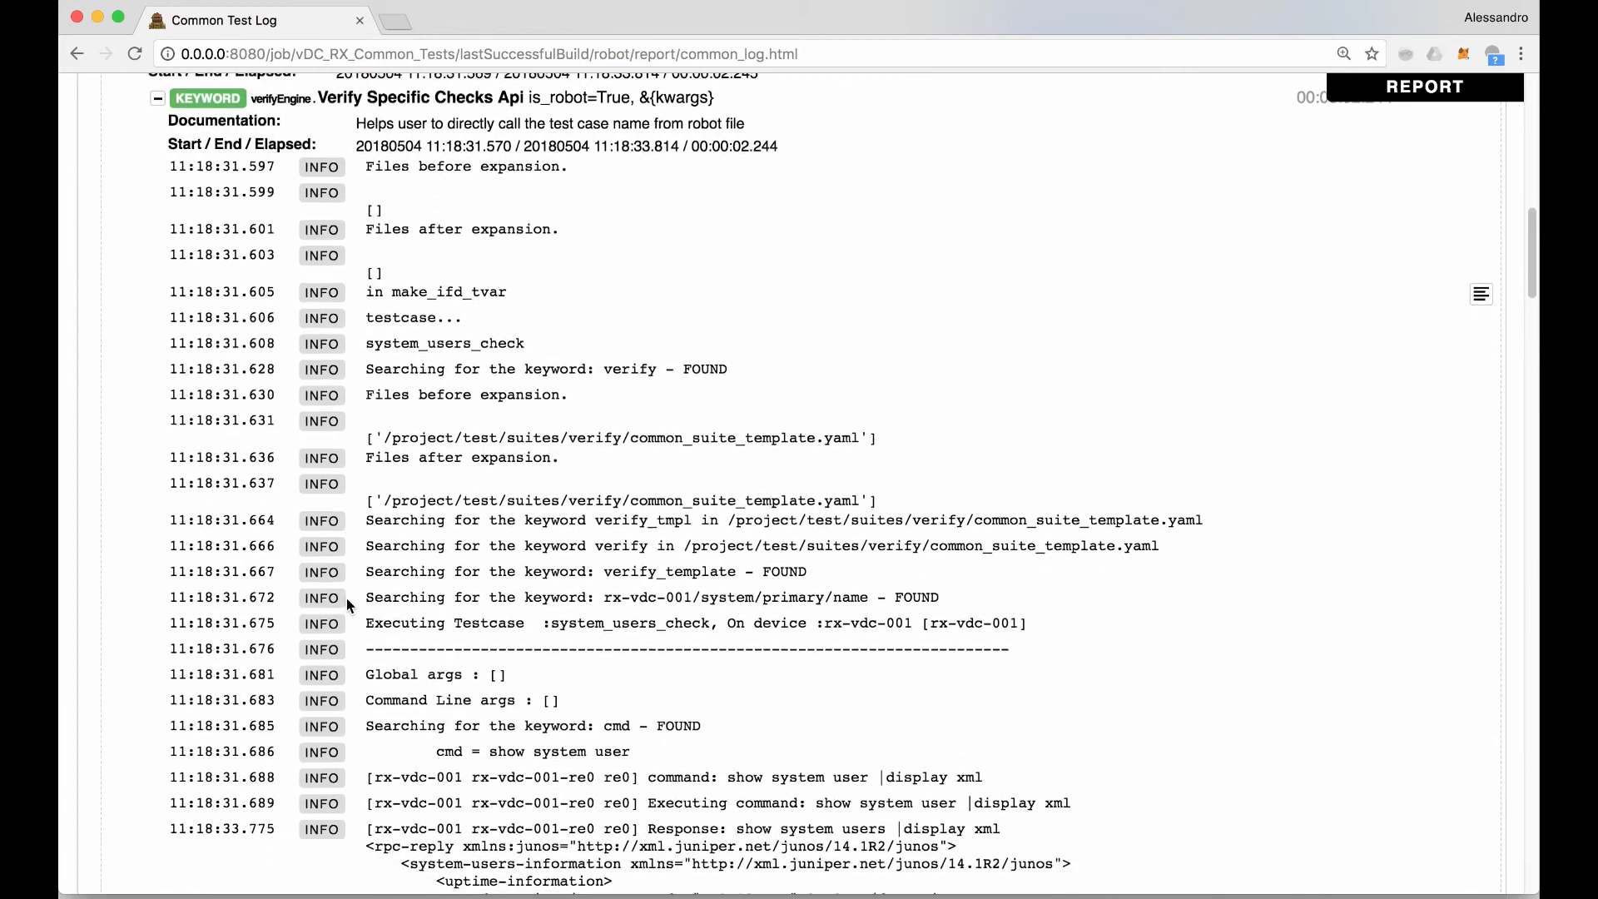
scroll(down, 3)
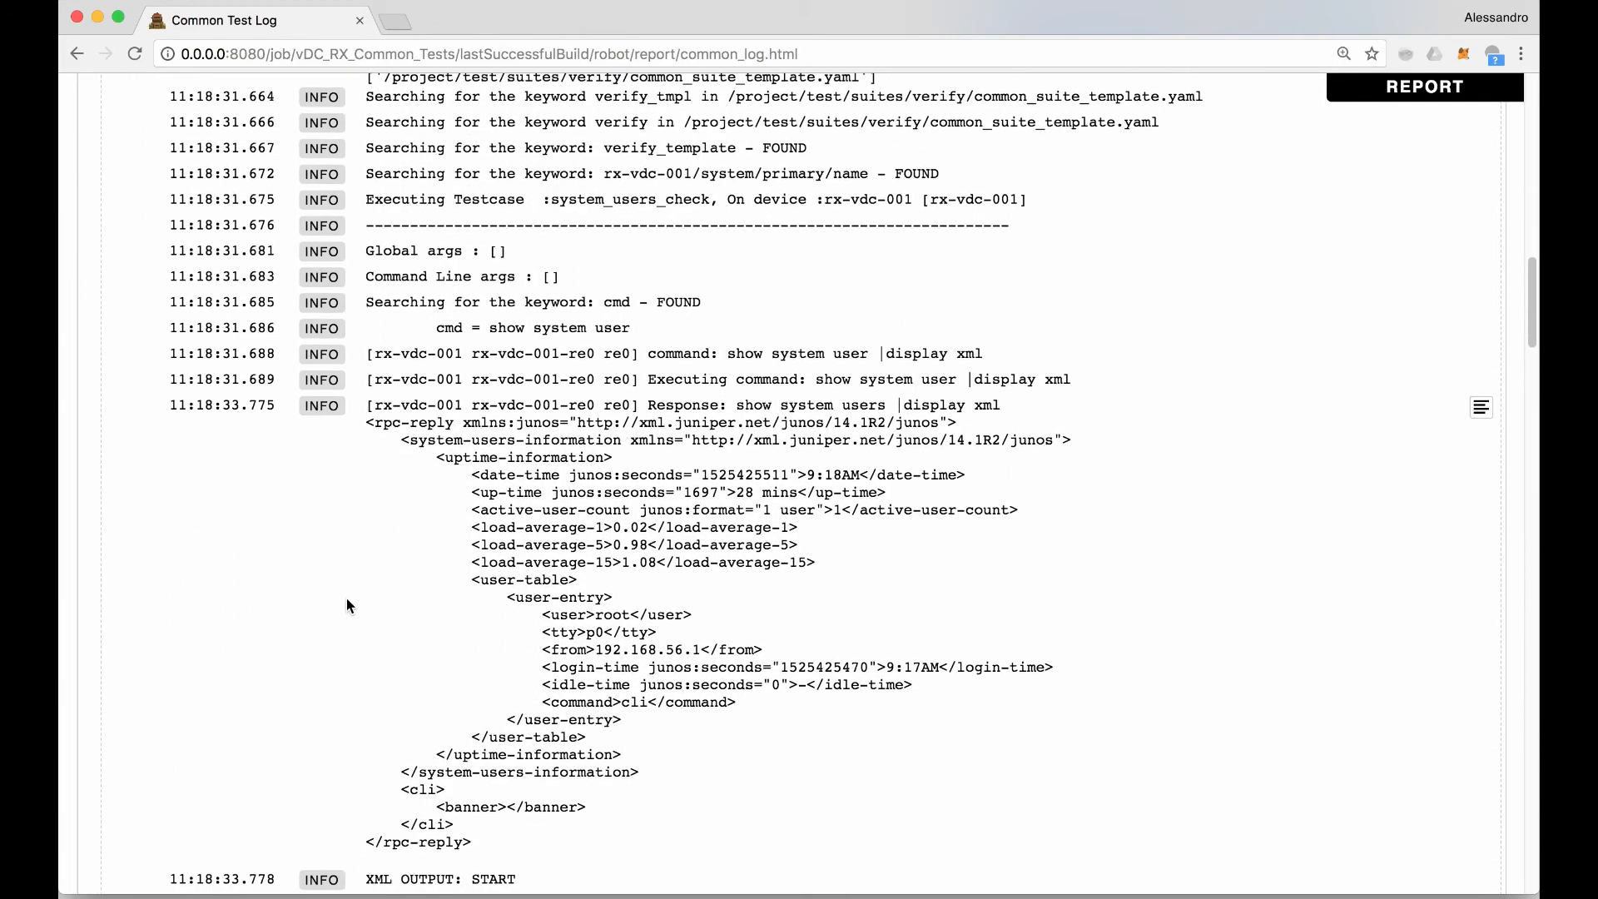
scroll(down, 3)
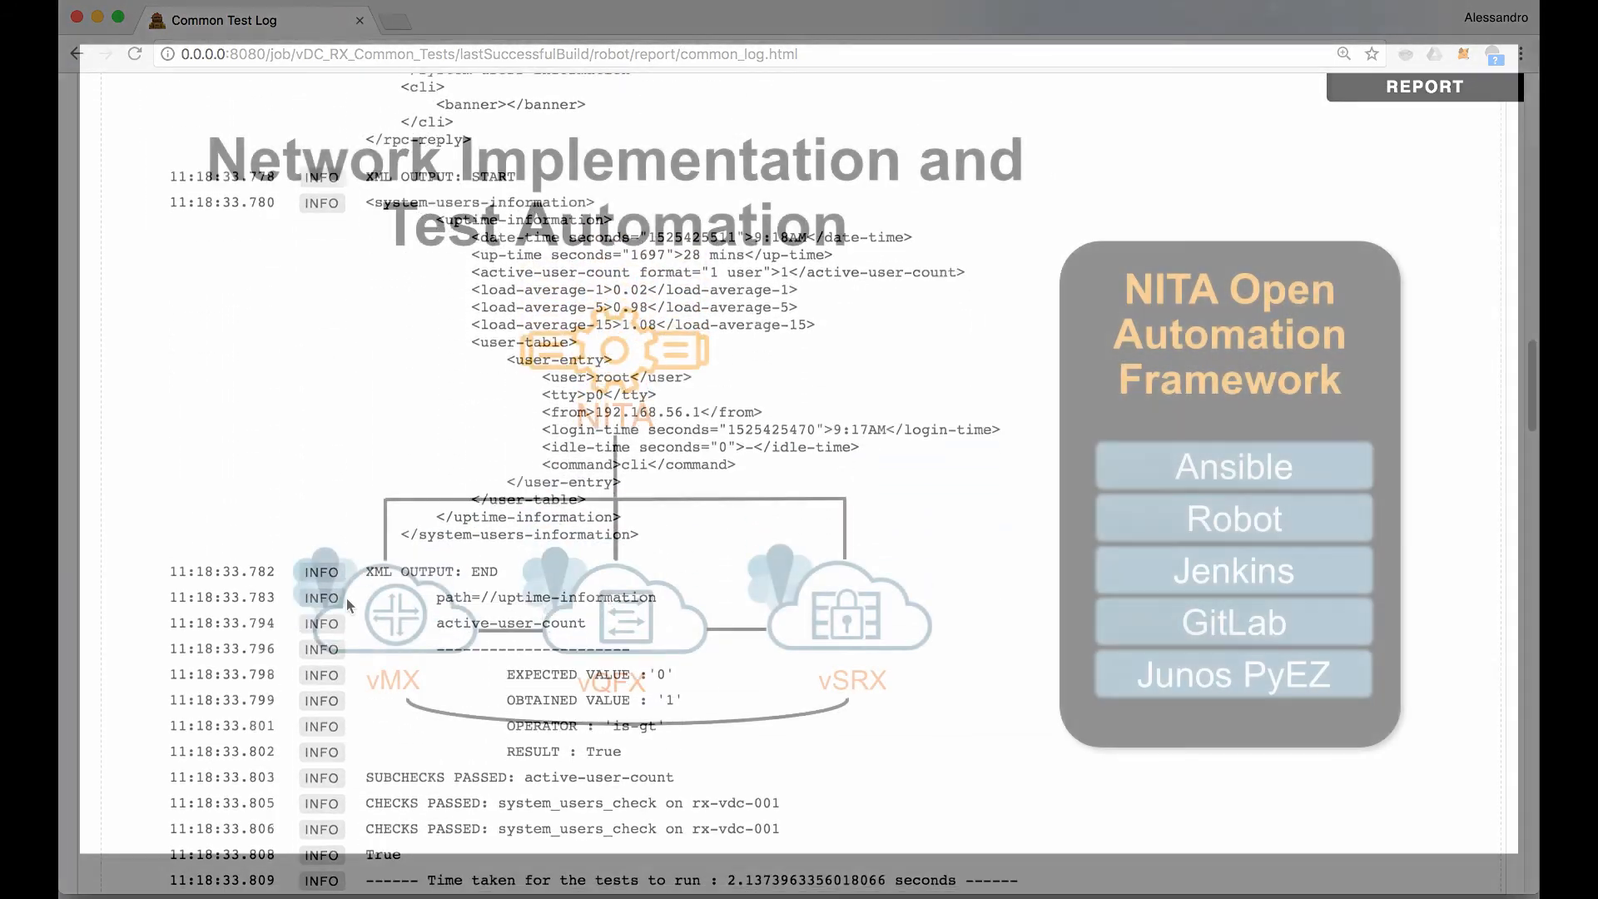